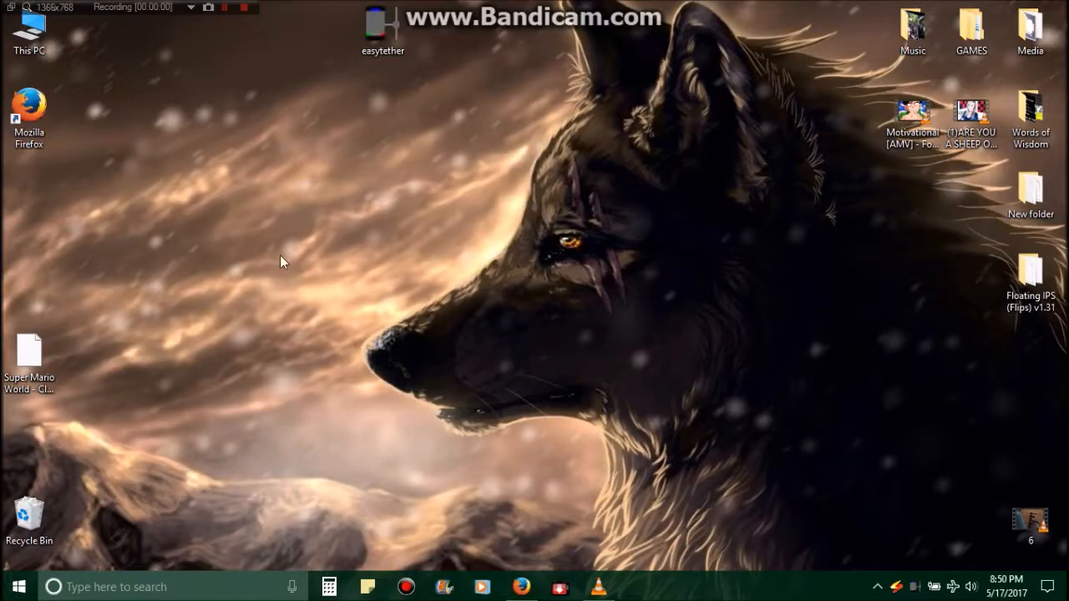
mouse_move(791, 452)
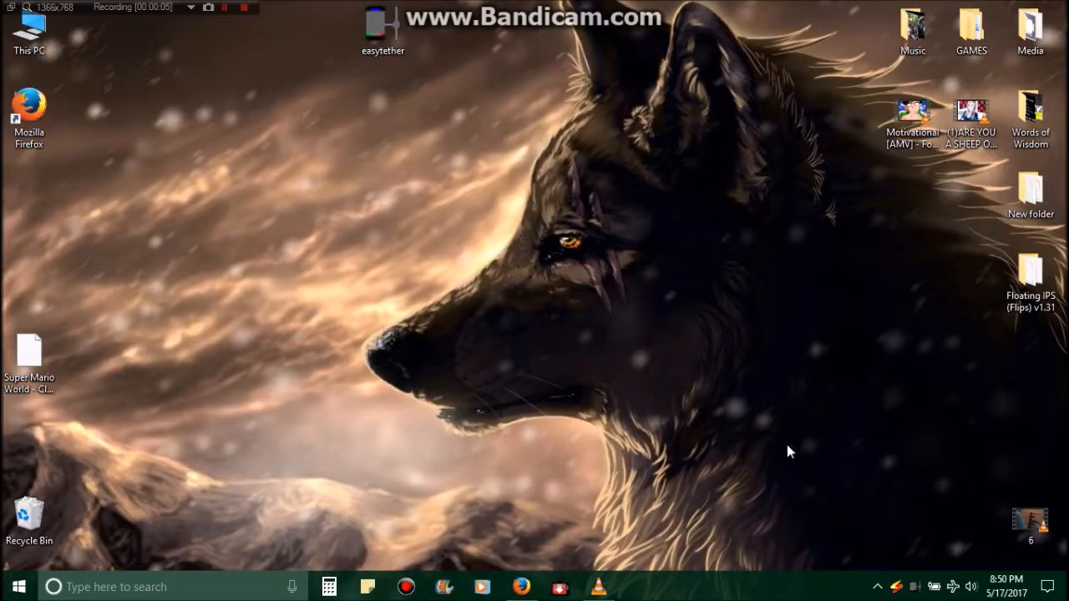
- Bring Firefox forward on SMW Central's details page for The Vanilla hack
click(520, 587)
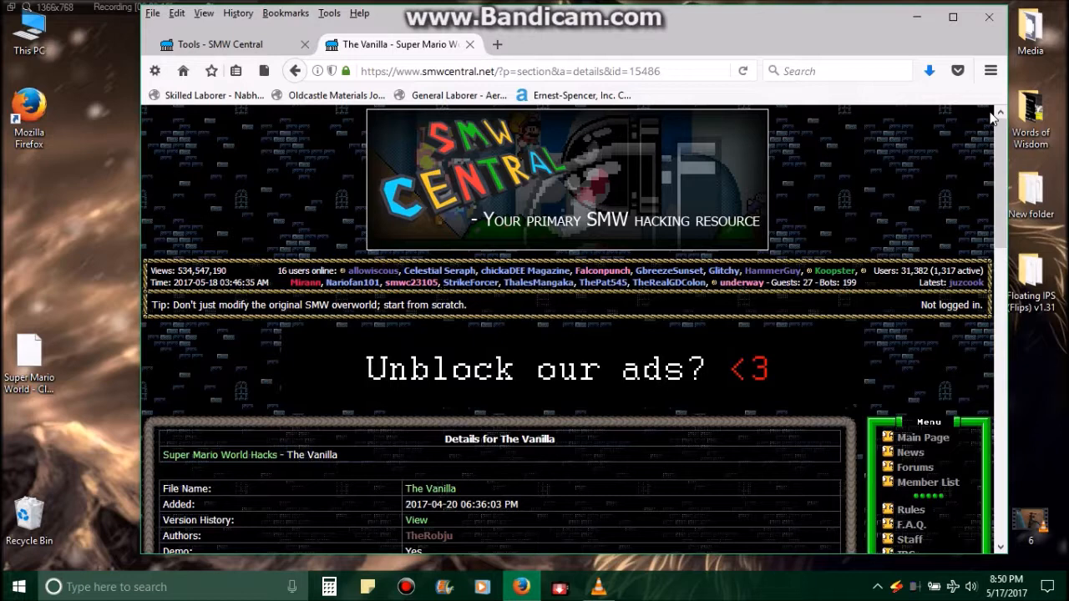
mouse_move(901, 382)
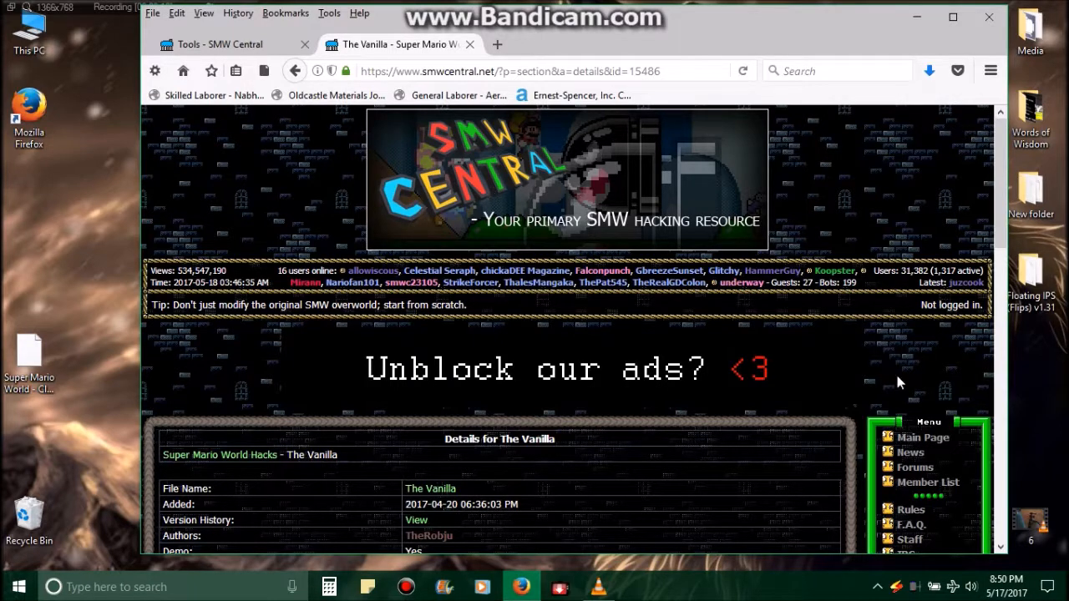
- Go to SMW Central's main welcome page and scroll down through it
click(923, 437)
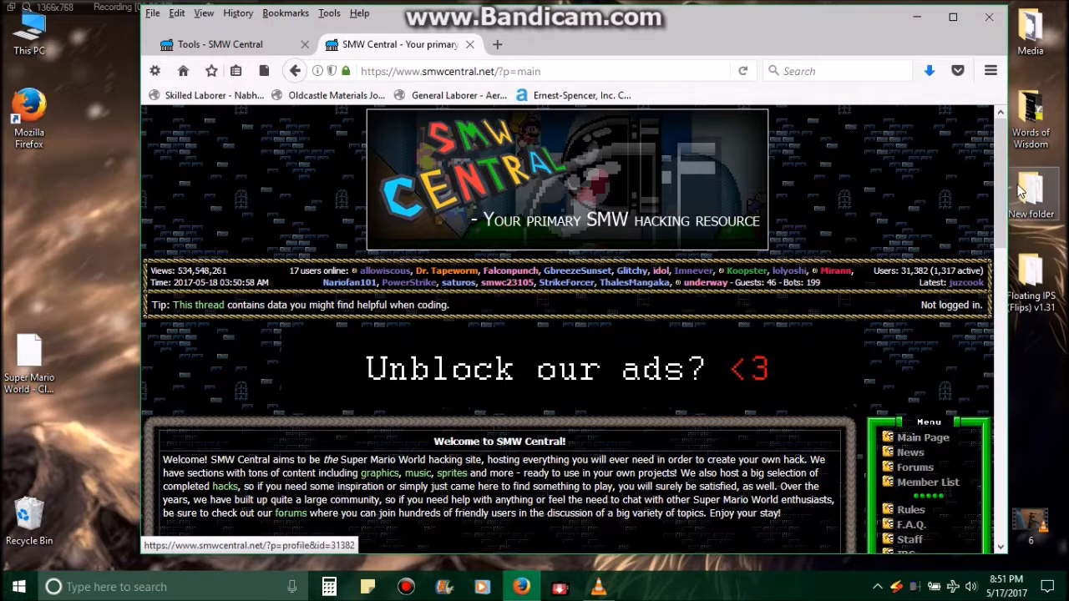
scroll(down, 3)
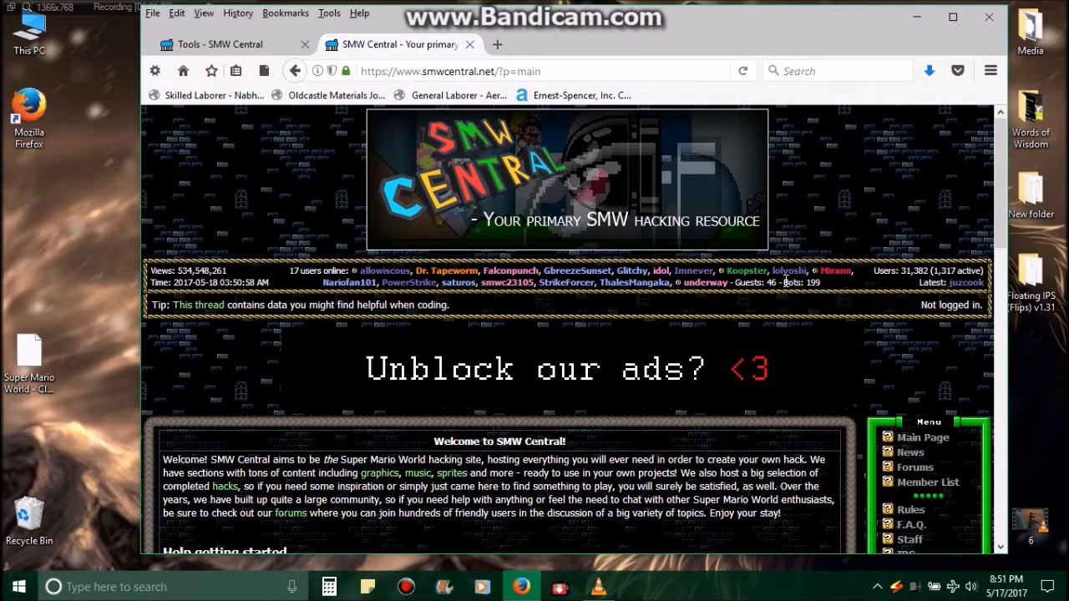
mouse_move(785, 282)
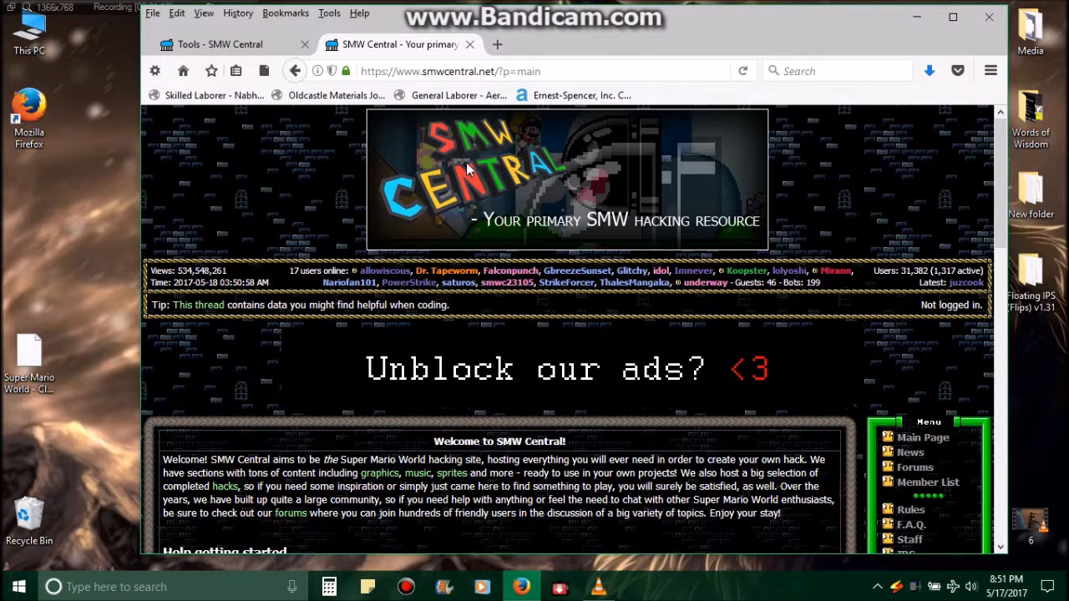
mouse_move(915, 266)
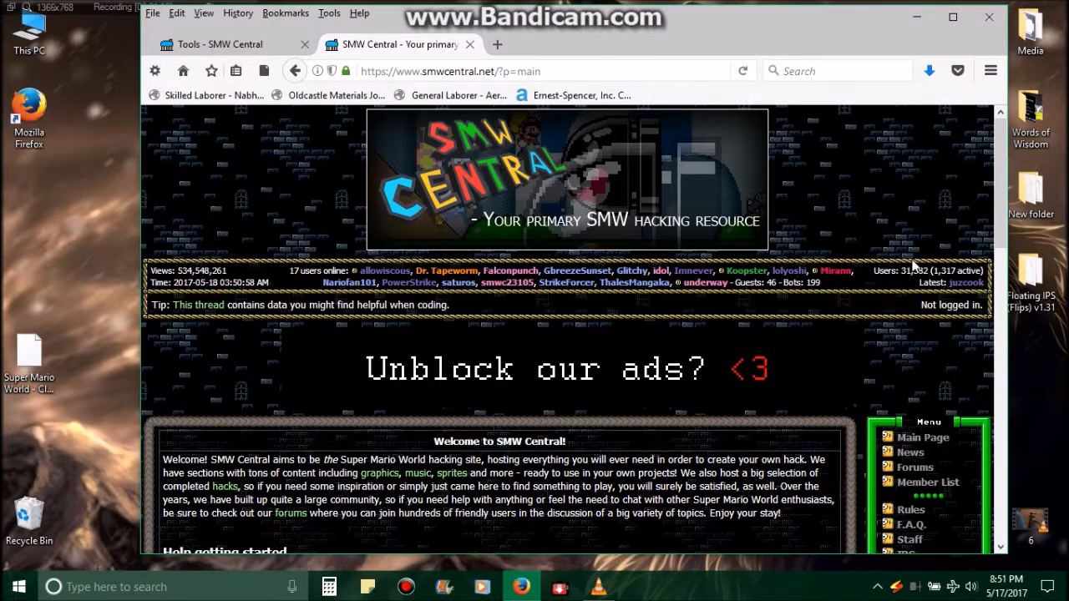
mouse_move(654, 249)
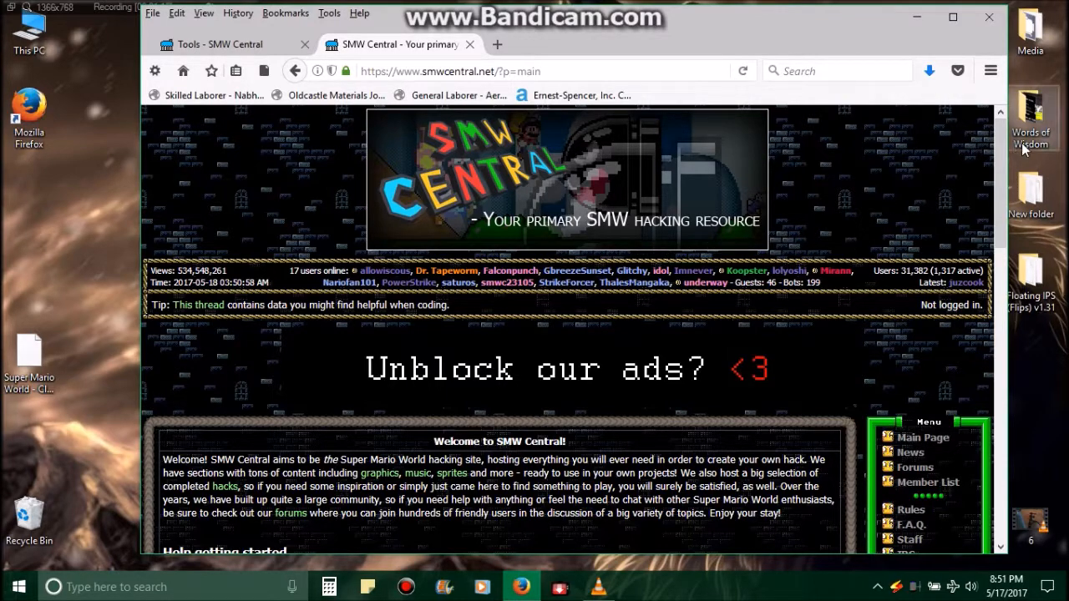
scroll(down, 3)
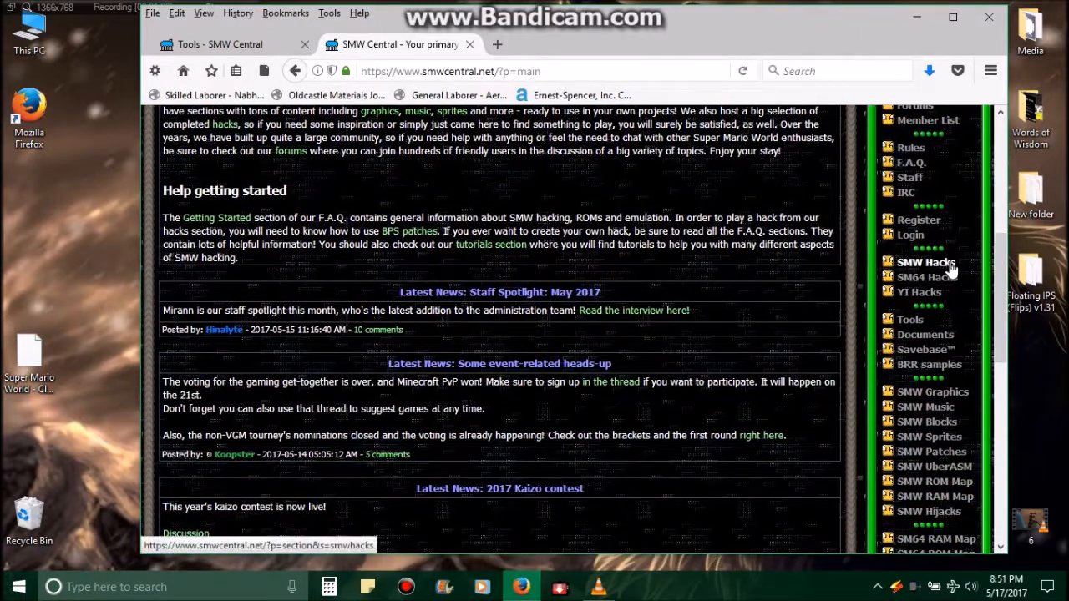
mouse_move(925, 277)
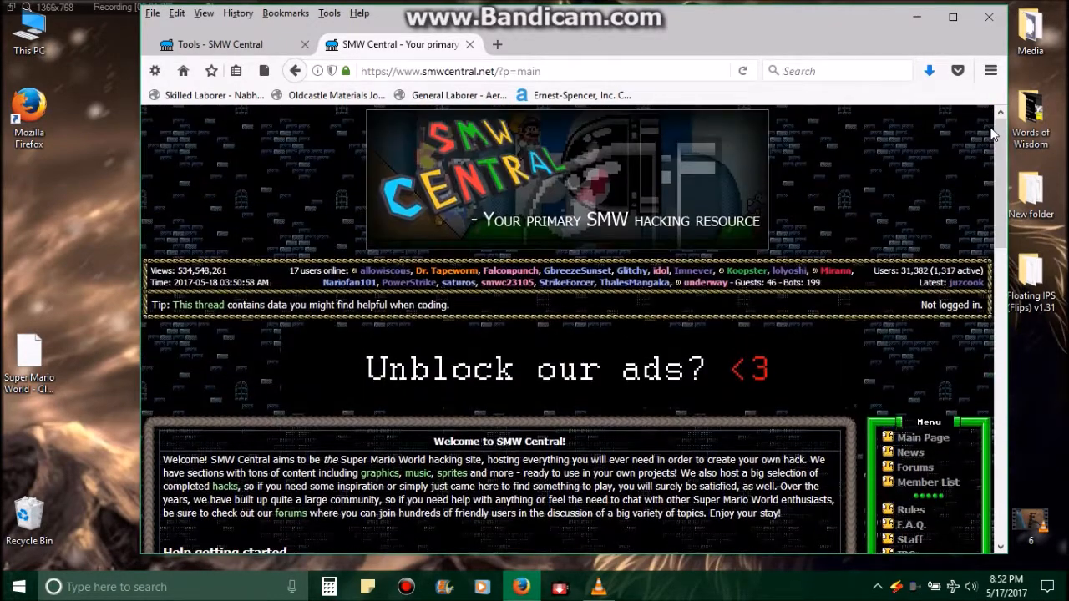
mouse_move(409, 442)
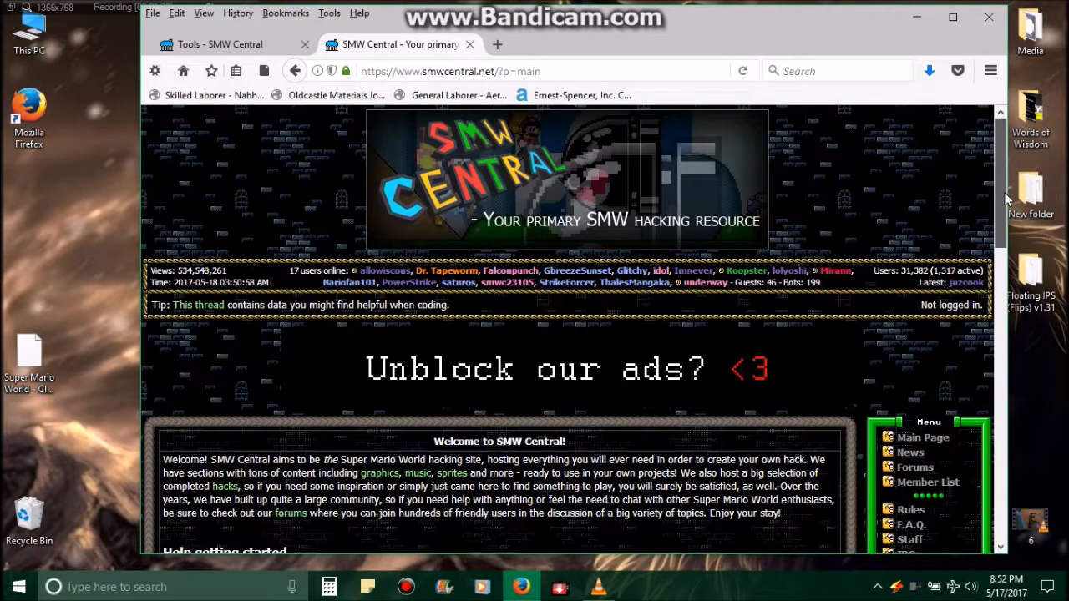
scroll(down, 3)
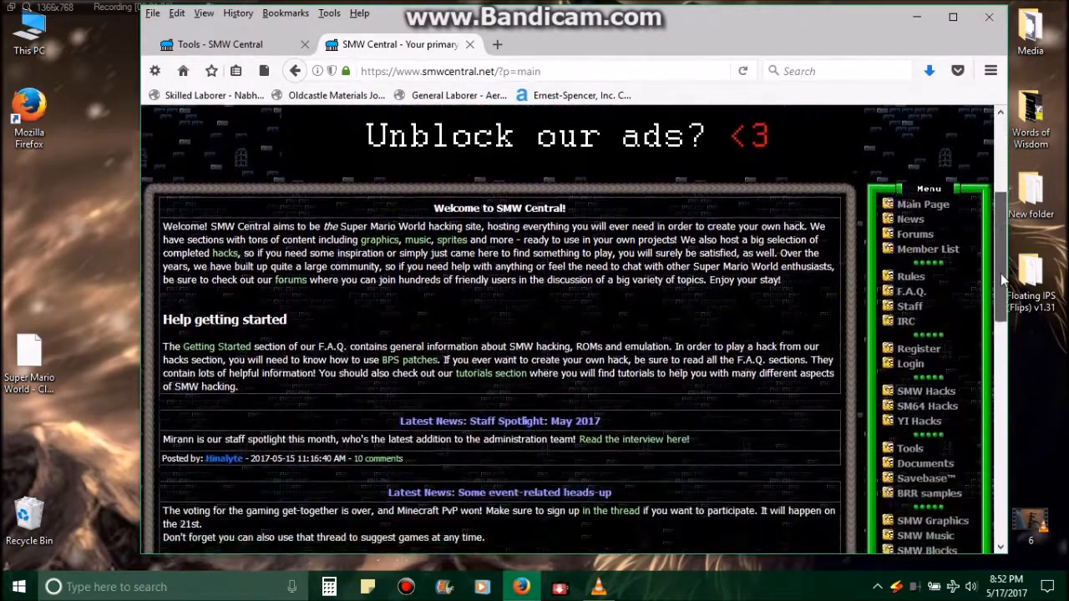
scroll(down, 3)
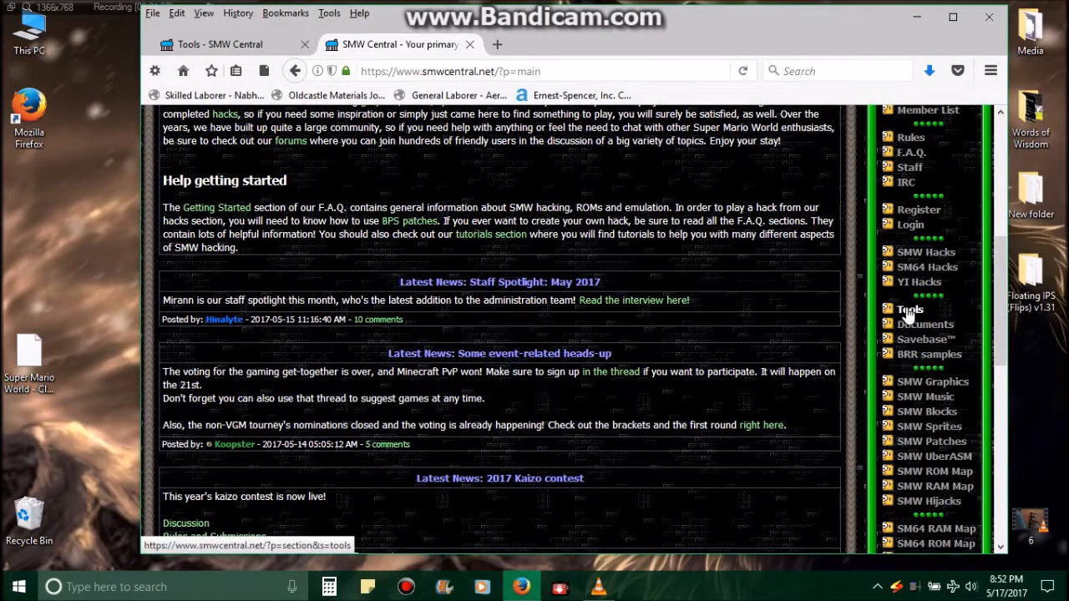
mouse_move(924, 324)
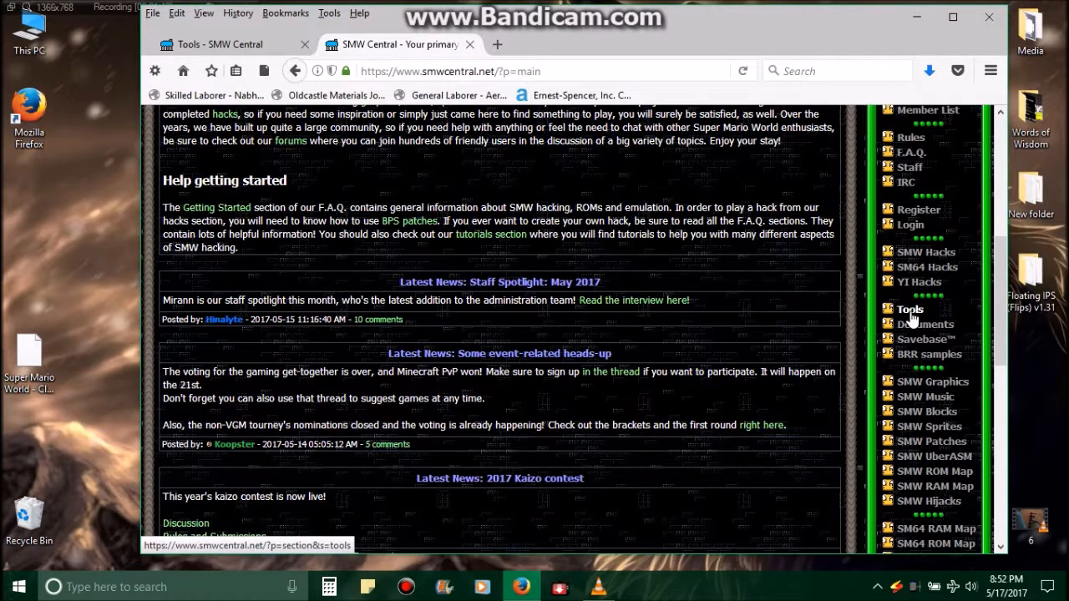
- Open SMW Central's Tools section and scroll down to the Floating IPS (Flips) v1.31 entry
click(907, 310)
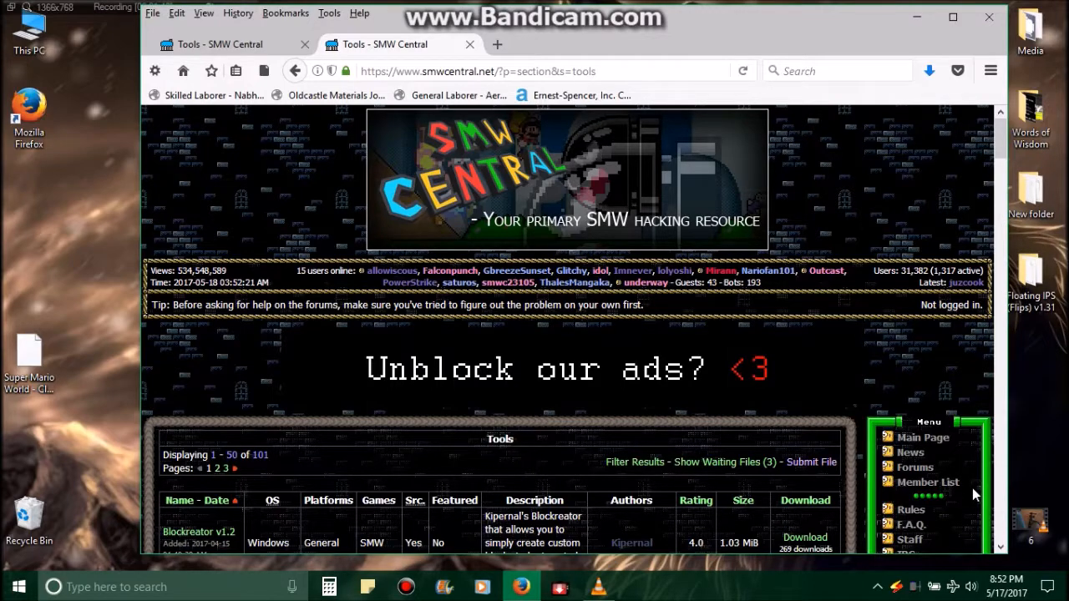
scroll(down, 3)
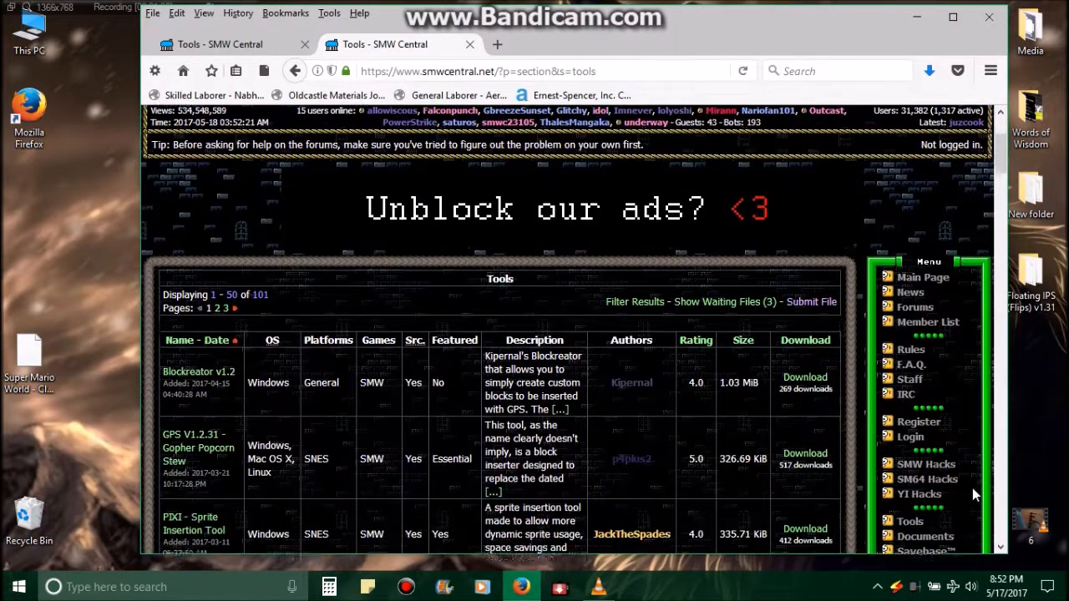
scroll(down, 3)
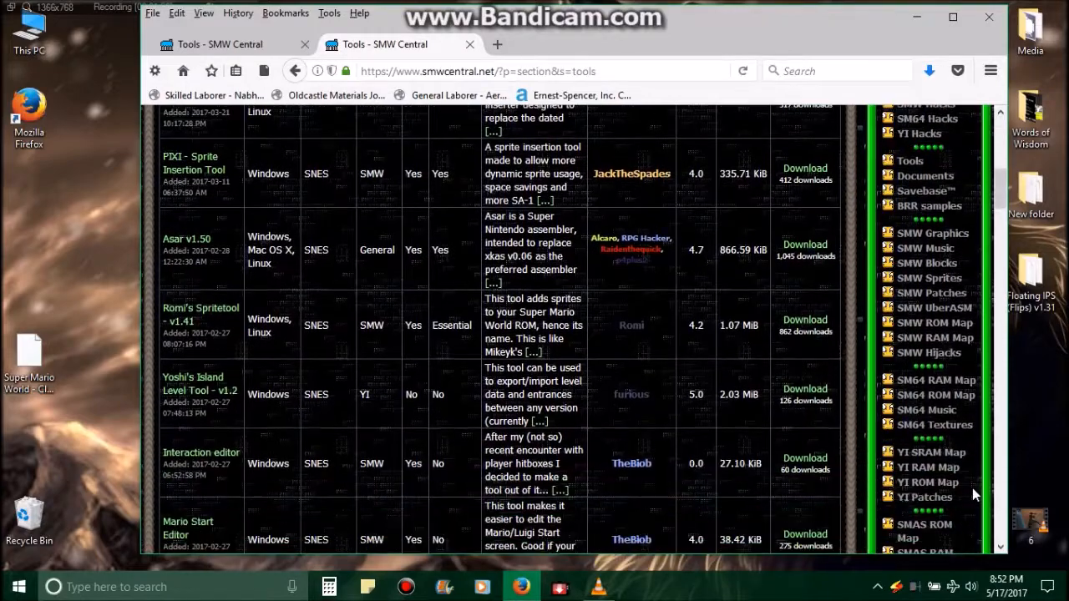
scroll(down, 3)
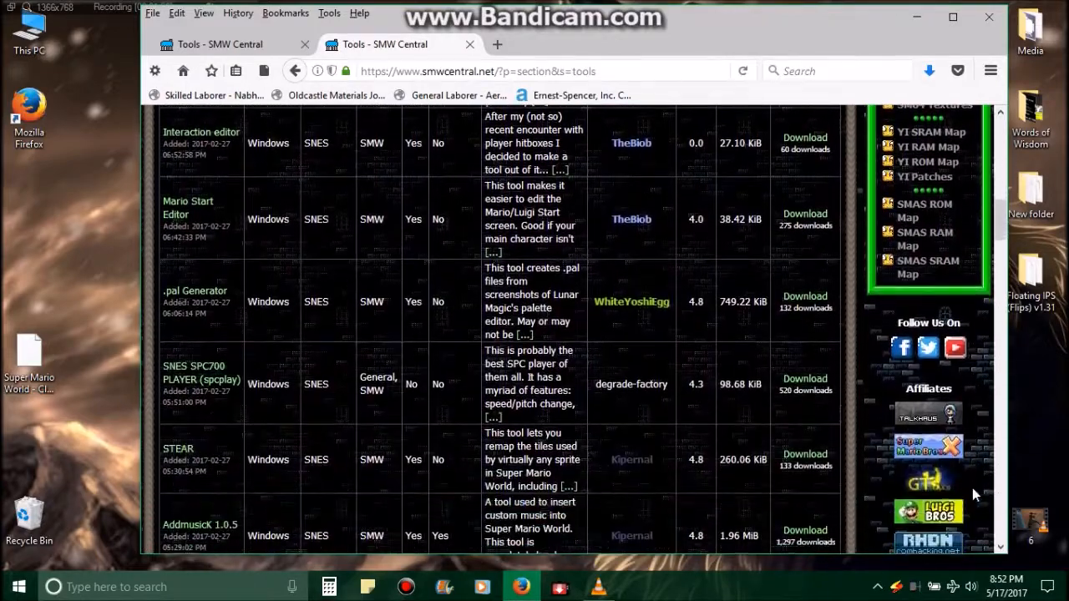
scroll(down, 3)
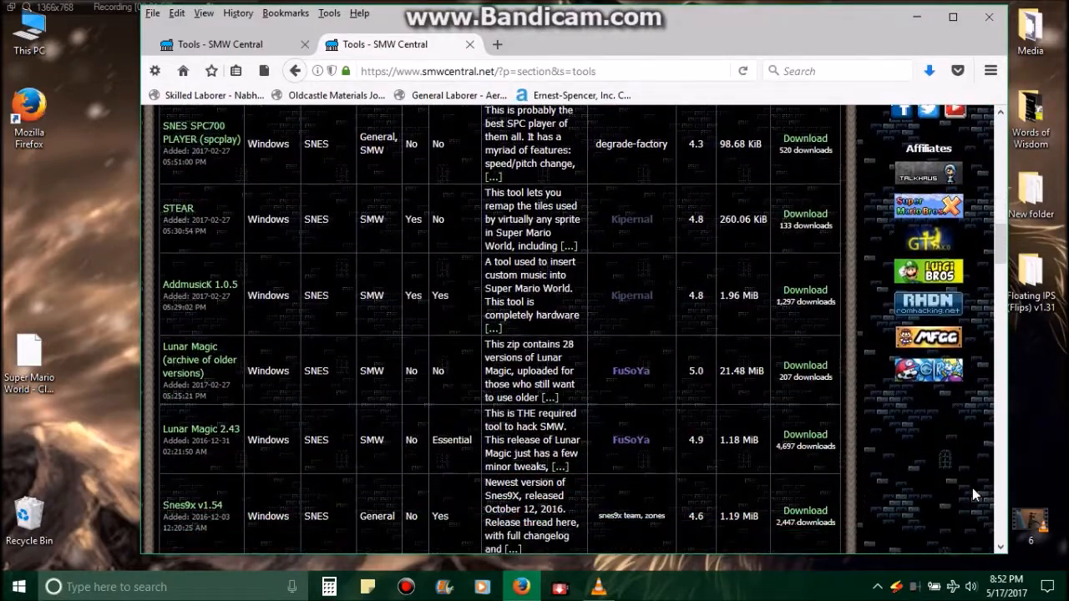
scroll(down, 3)
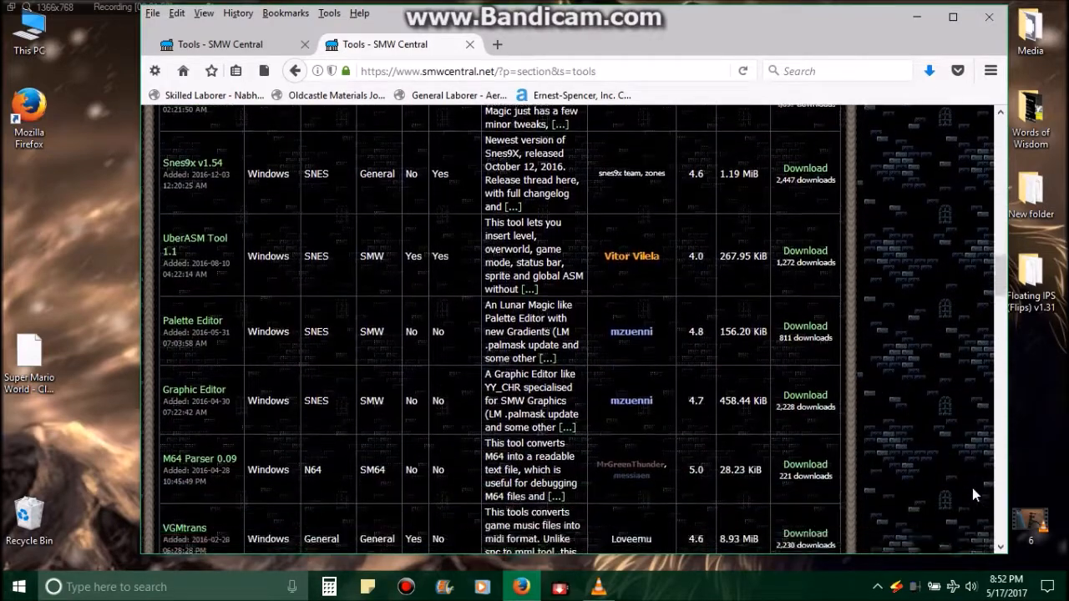
scroll(down, 3)
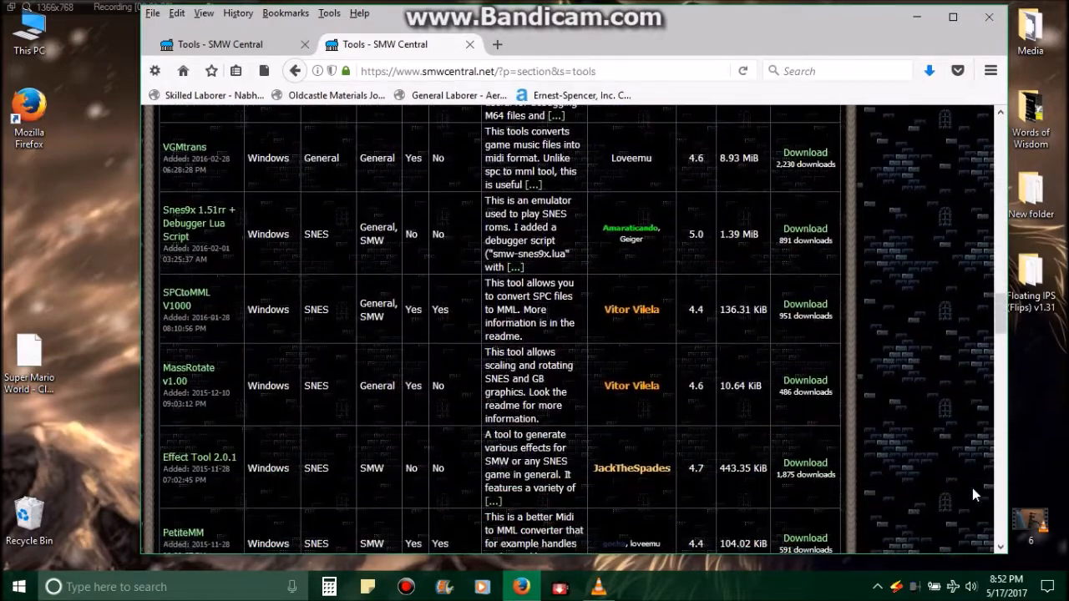
scroll(down, 3)
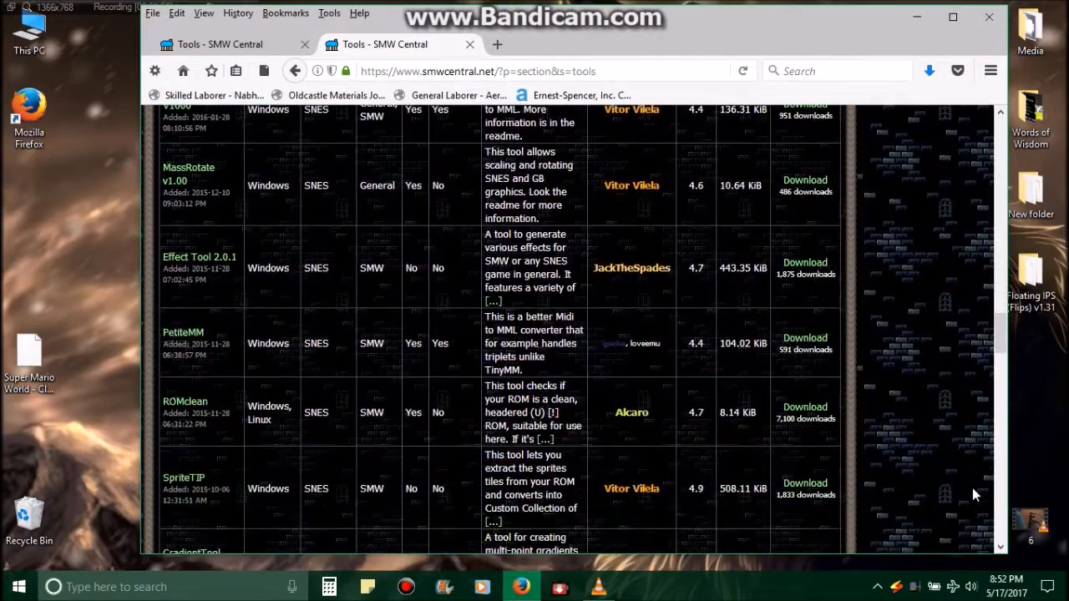
scroll(down, 3)
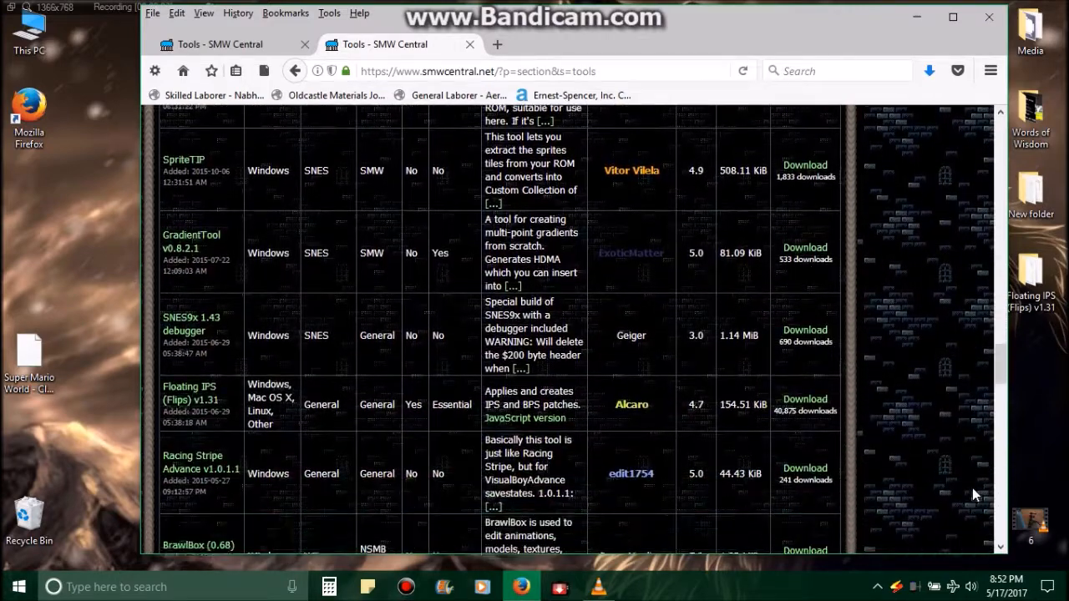
scroll(down, 3)
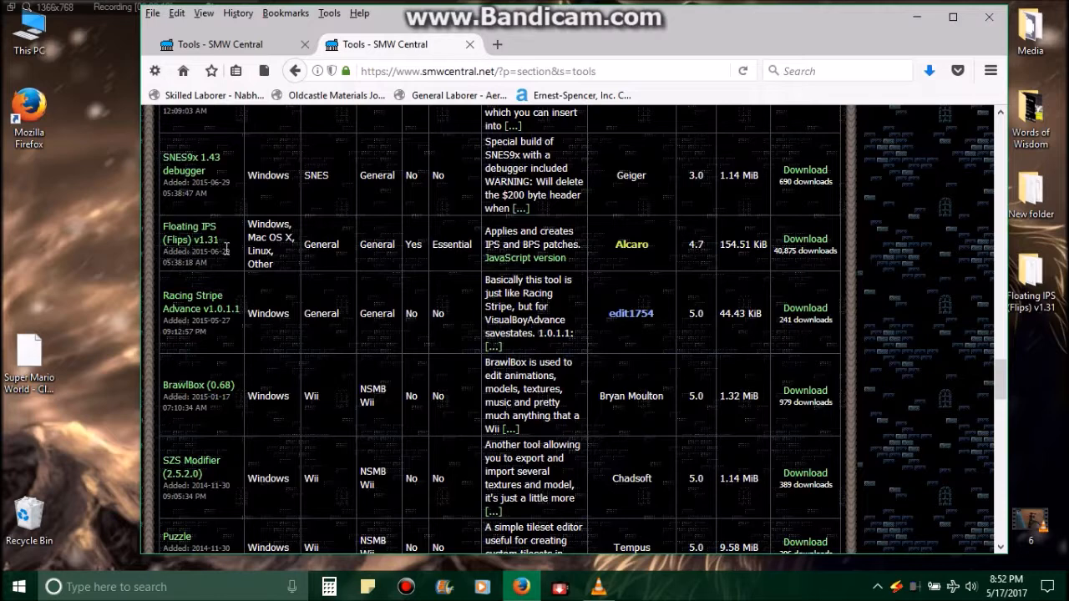
mouse_move(224, 265)
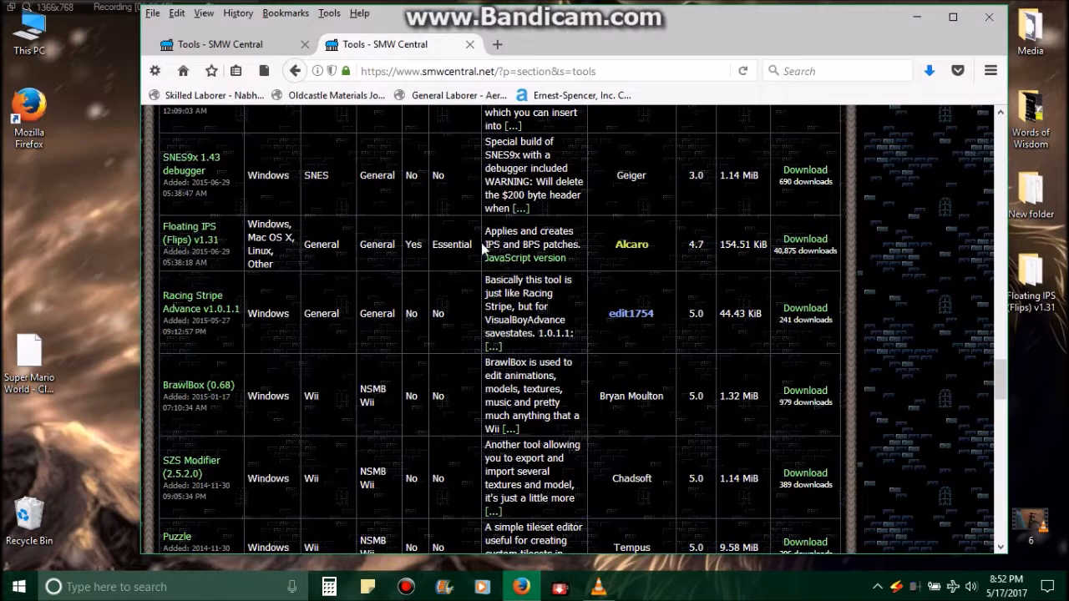
mouse_move(785, 251)
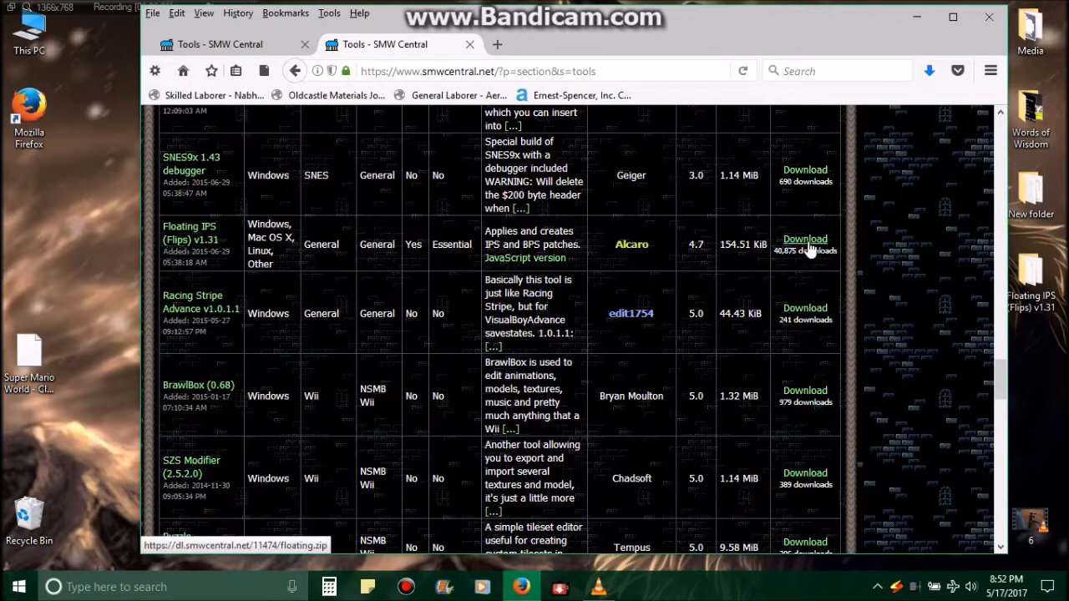
click(805, 239)
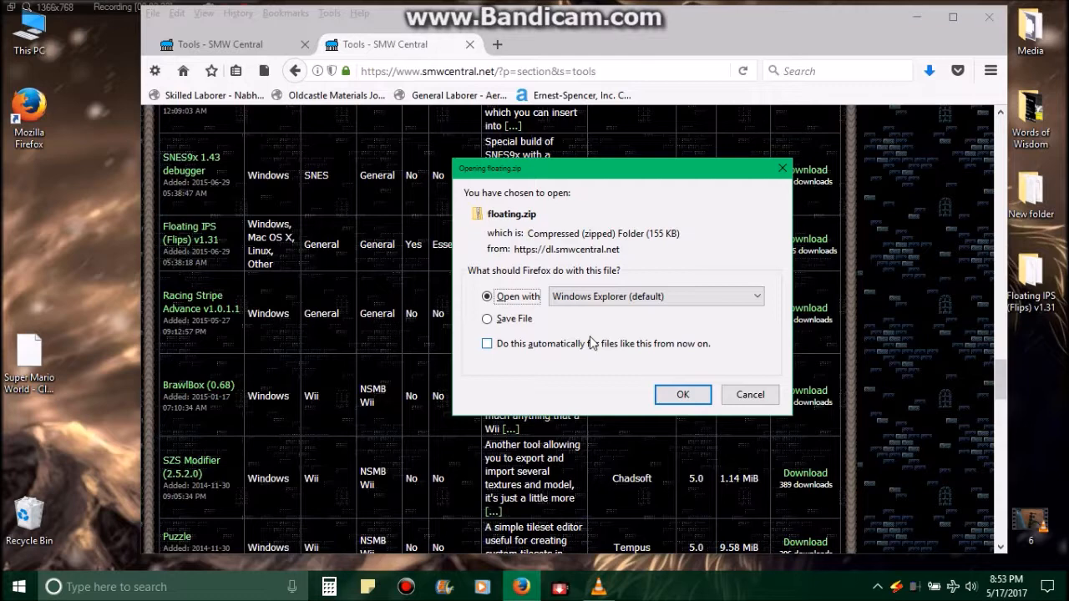
mouse_move(593, 344)
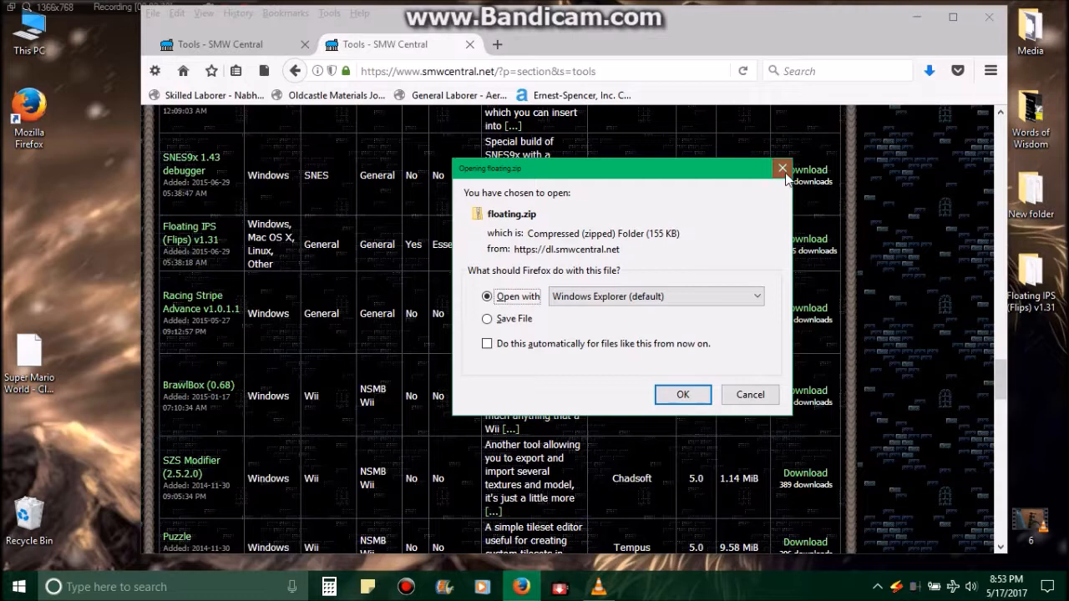
click(782, 167)
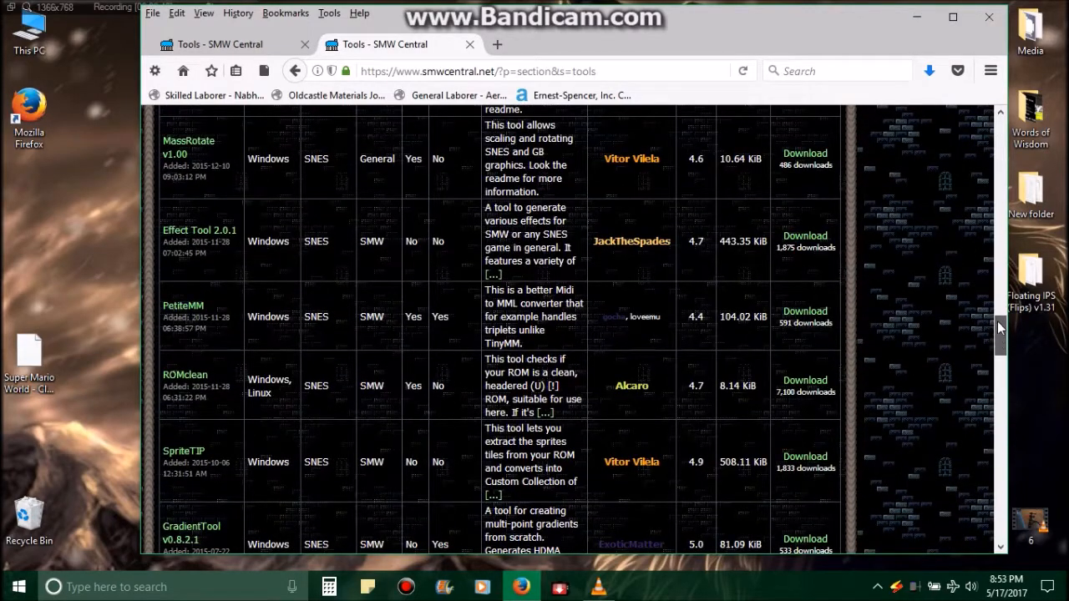
- Open the SMW Hacks list and scroll down until The Vanilla is visible
scroll(up, 3)
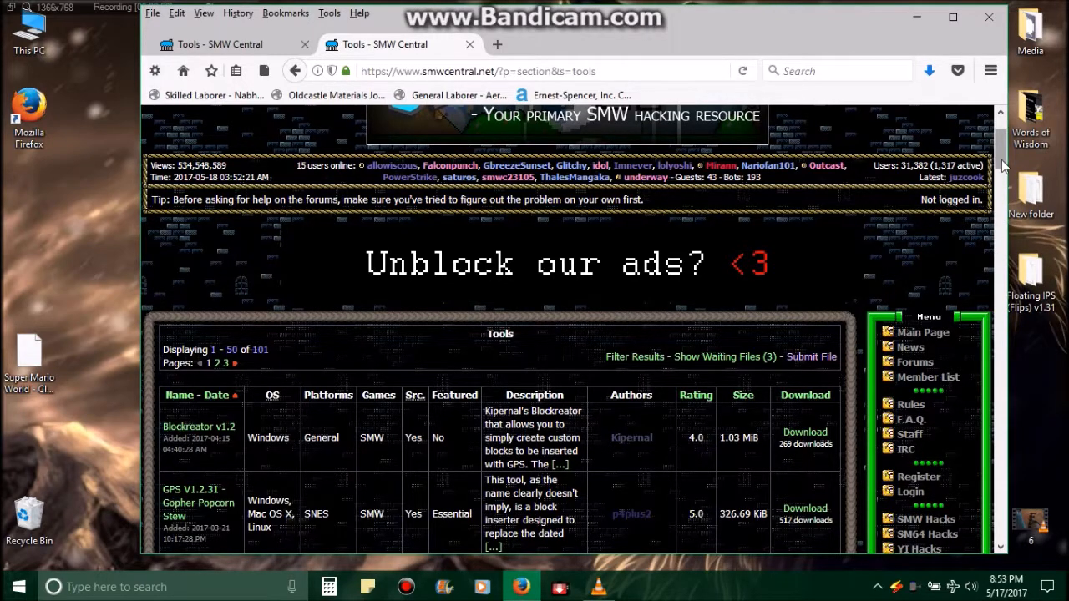
scroll(down, 3)
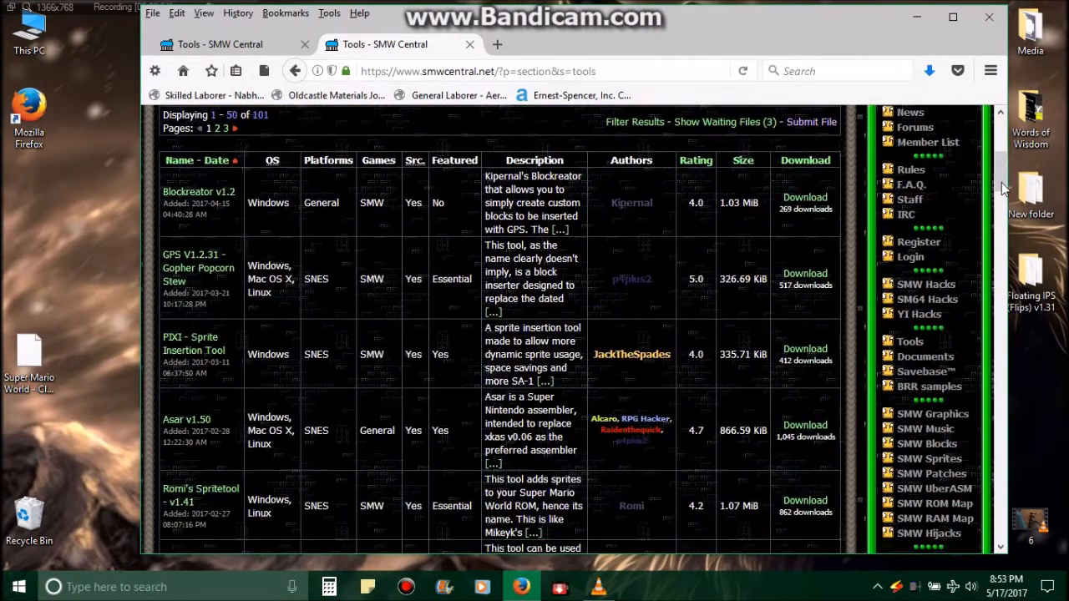
click(925, 284)
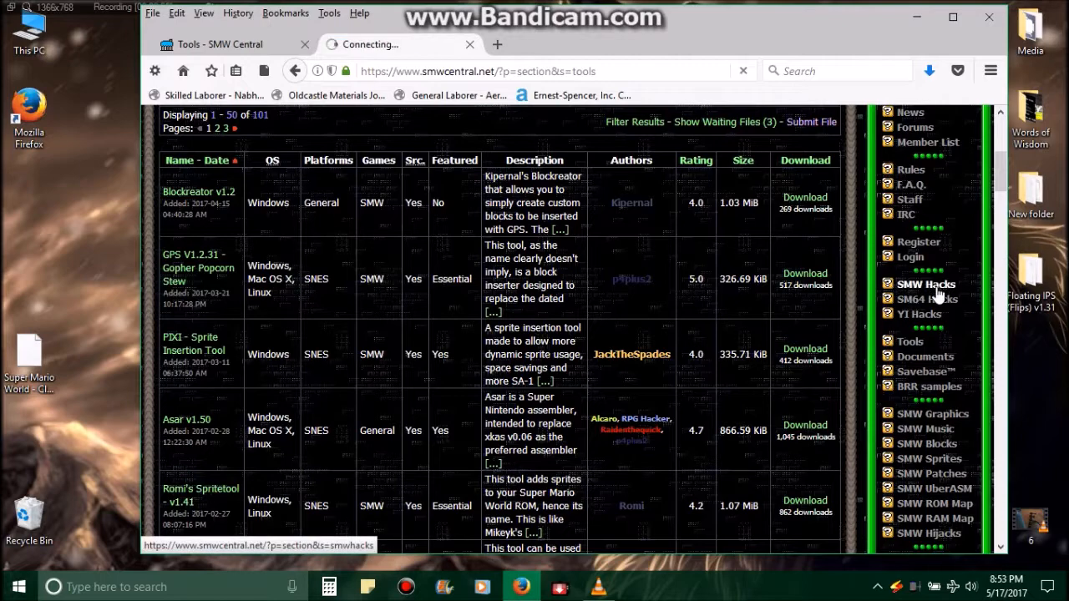
click(925, 284)
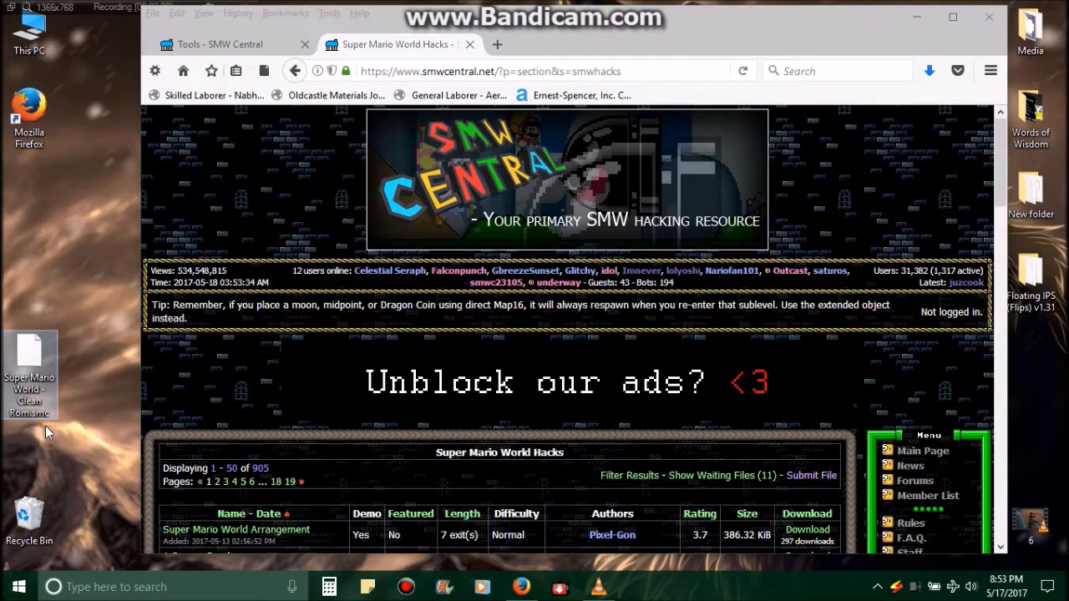
mouse_move(35, 426)
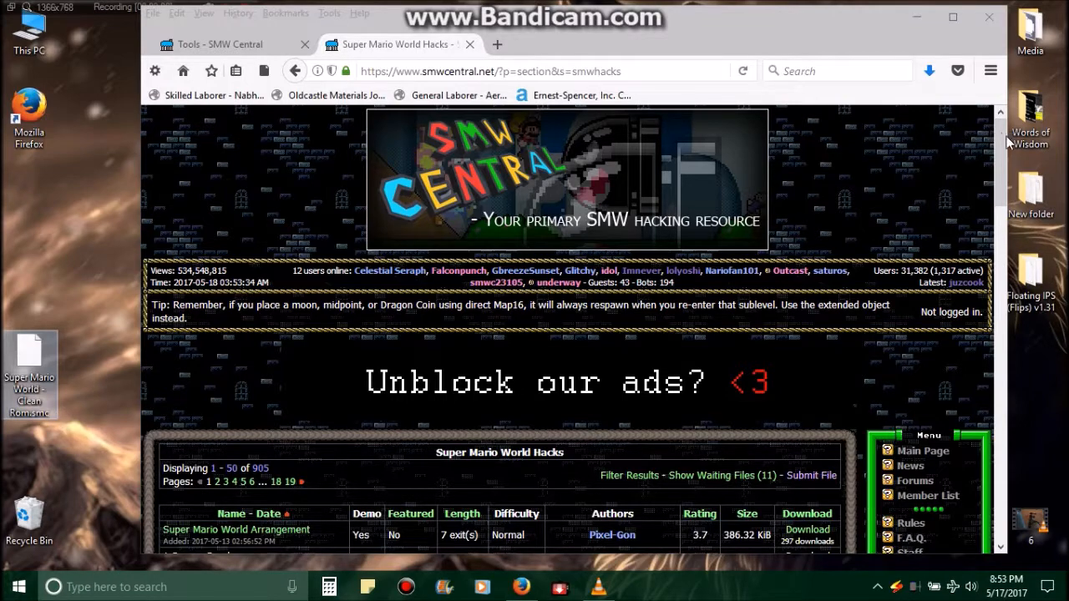
scroll(down, 3)
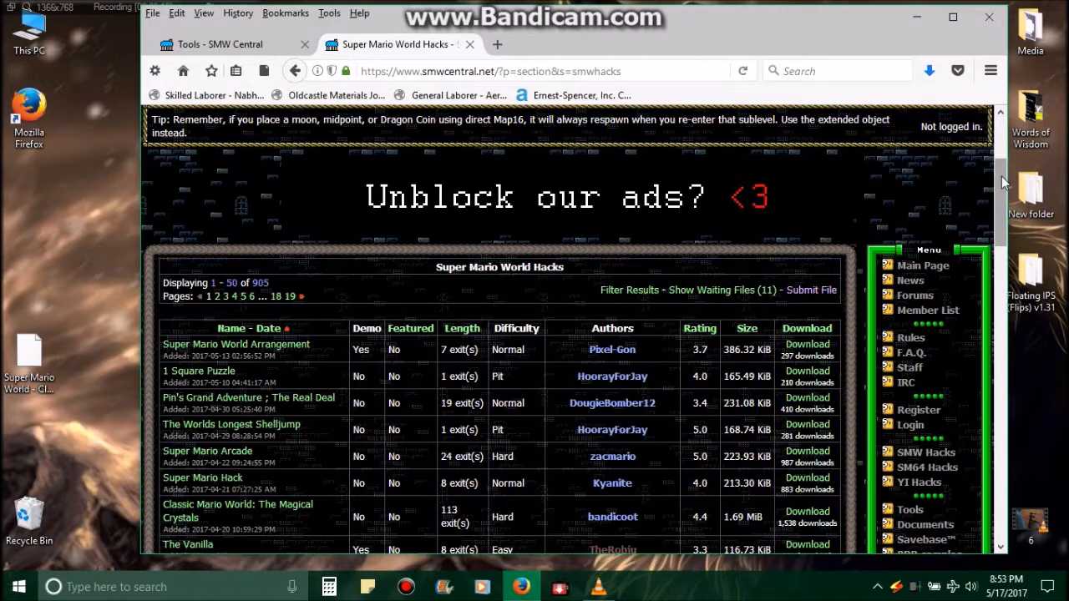
scroll(down, 3)
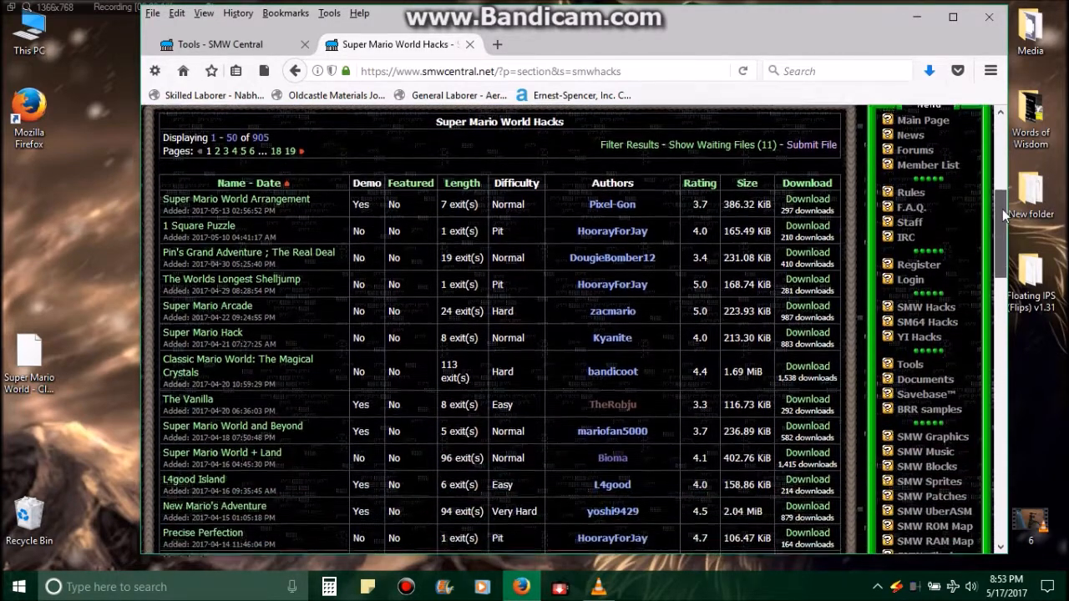
scroll(down, 3)
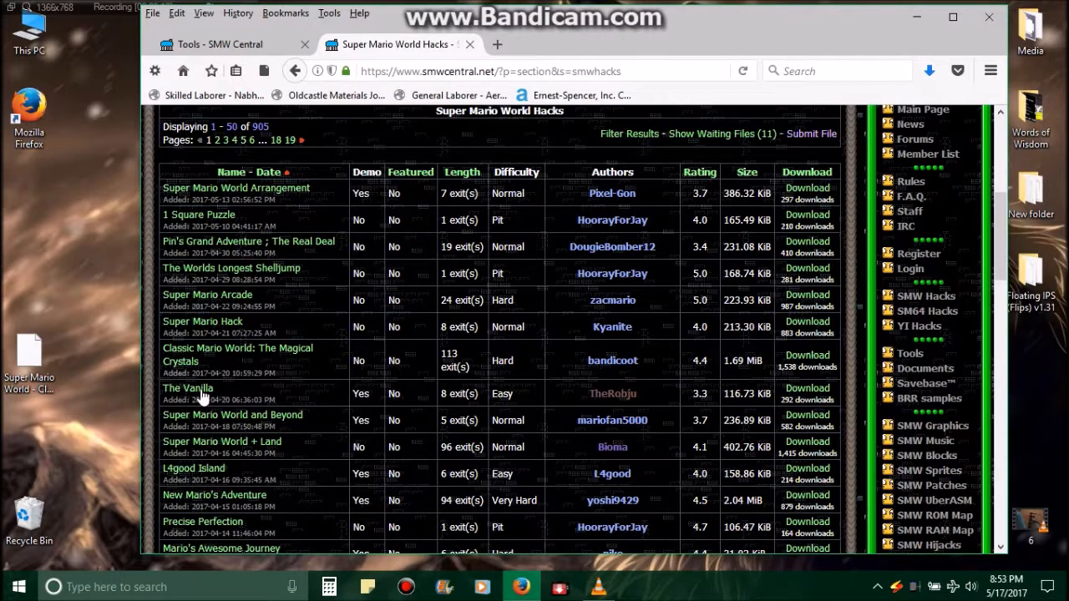
mouse_move(391, 399)
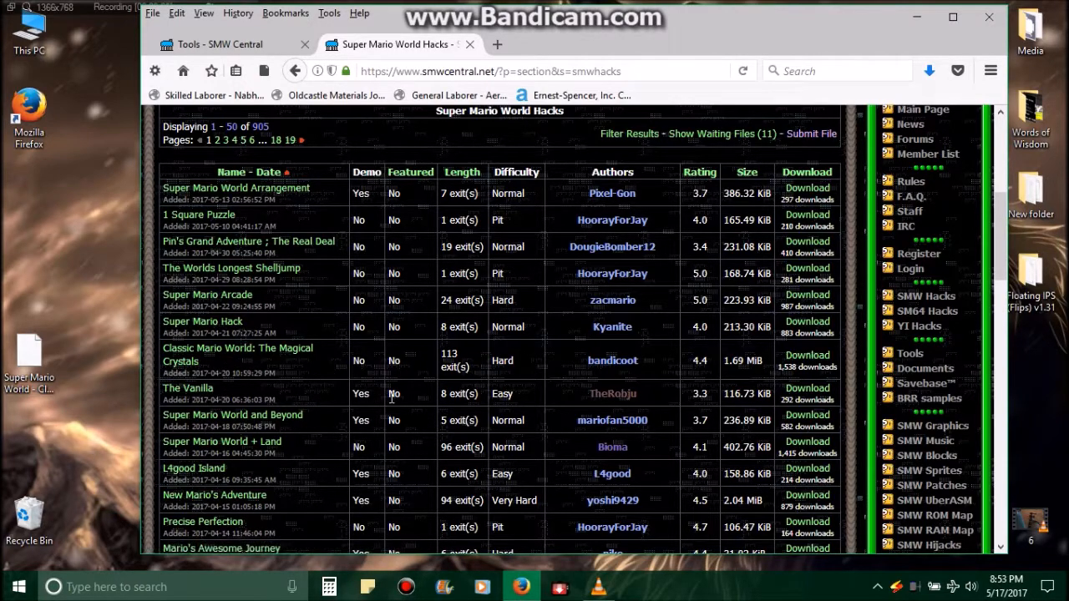
mouse_move(458, 393)
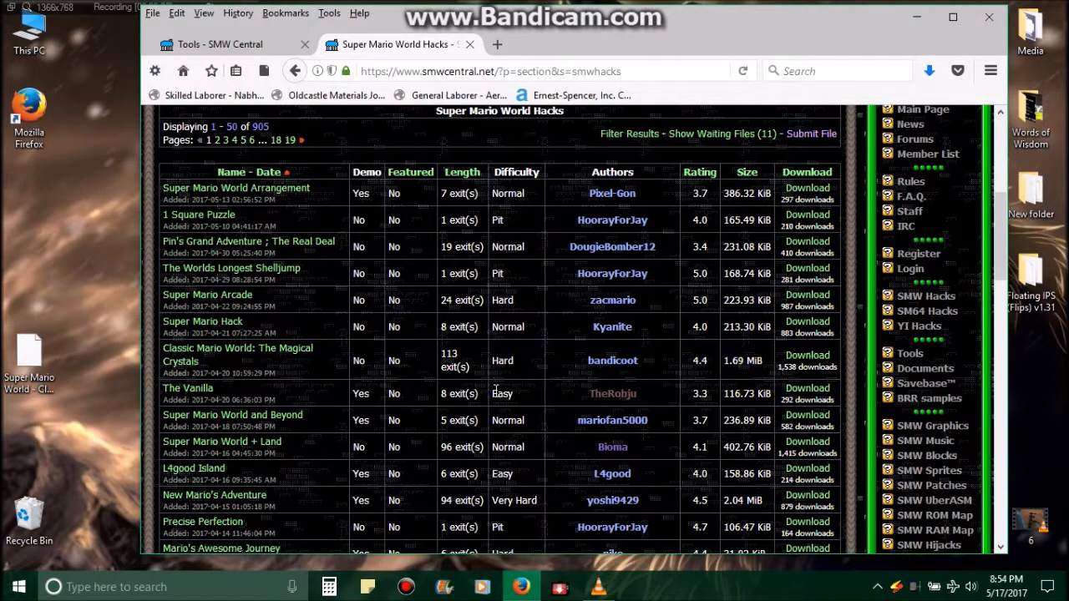
mouse_move(187, 388)
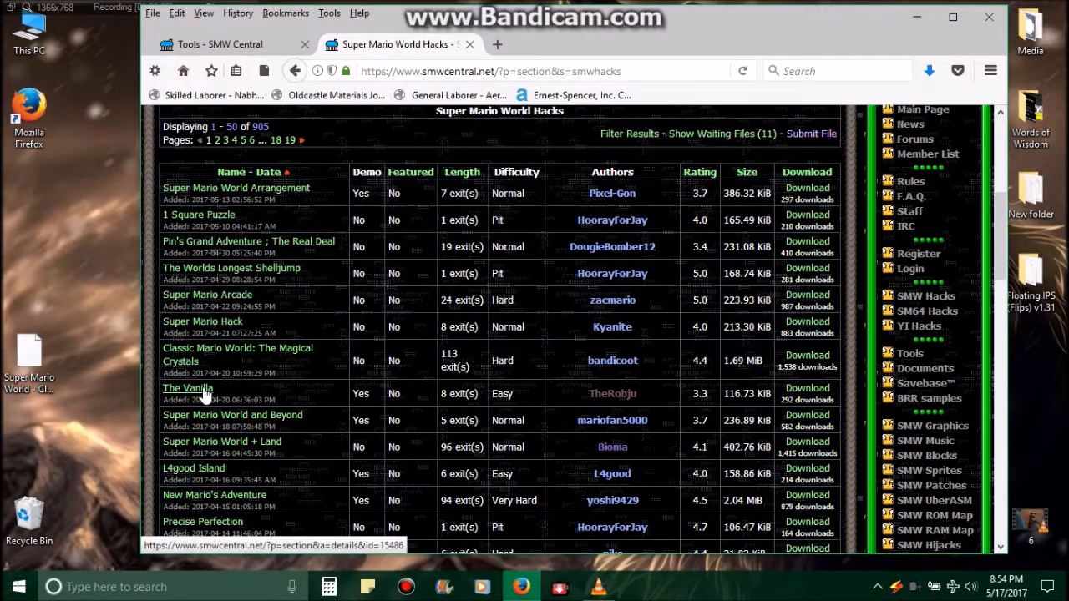
- Open The Vanilla's details page and scroll down to its 116.73 KiB download row
click(187, 388)
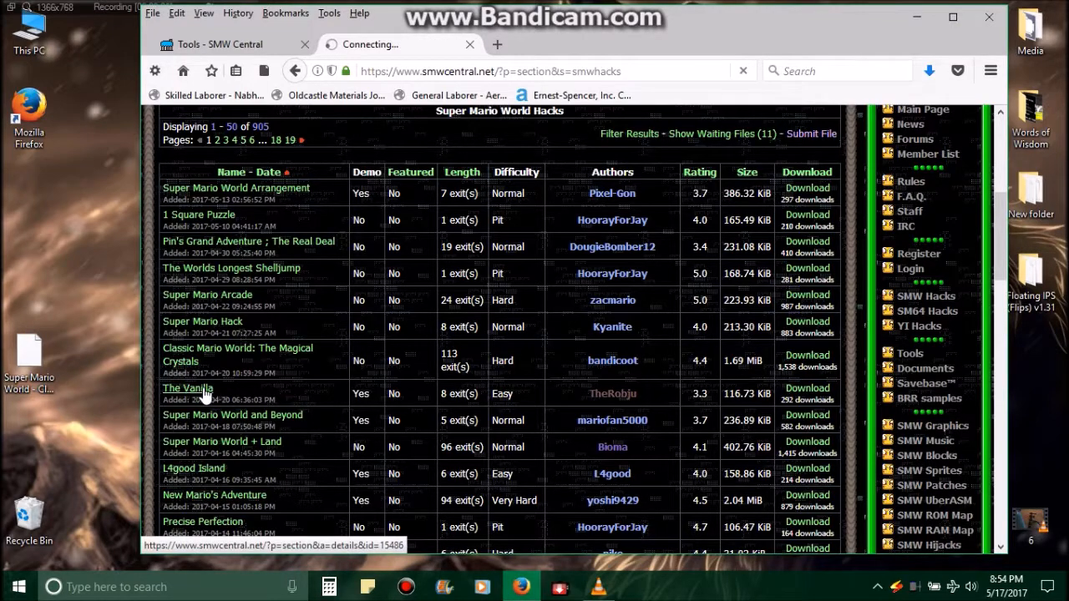
click(188, 389)
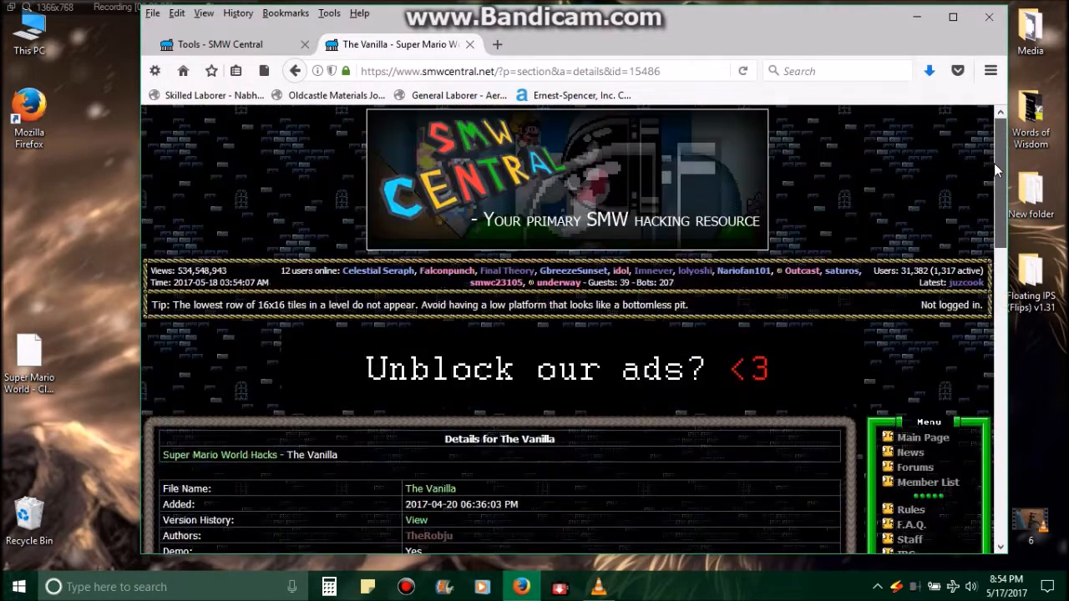
scroll(down, 3)
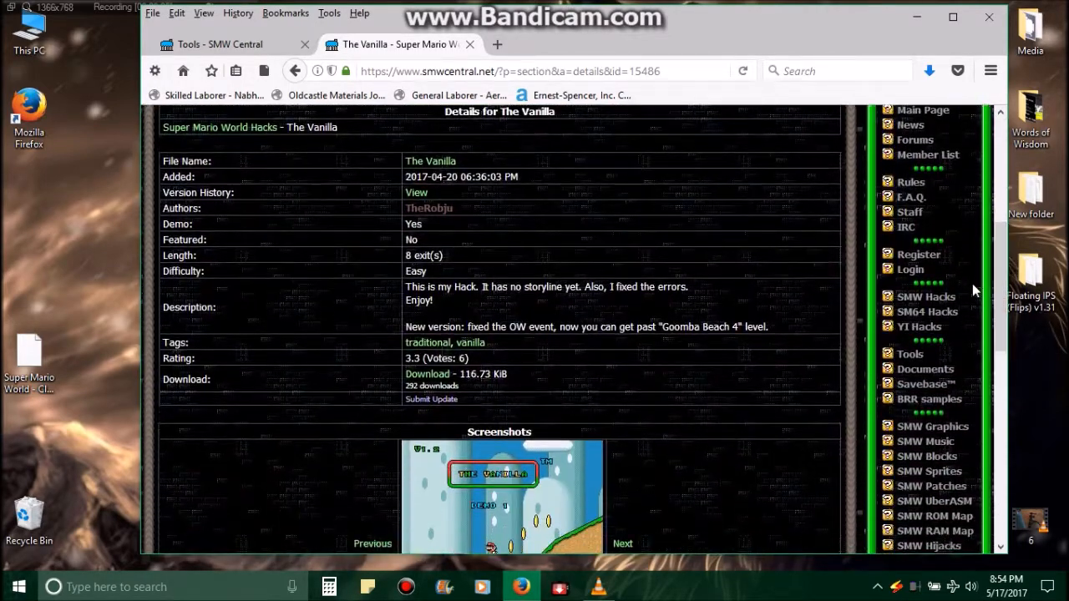
scroll(down, 3)
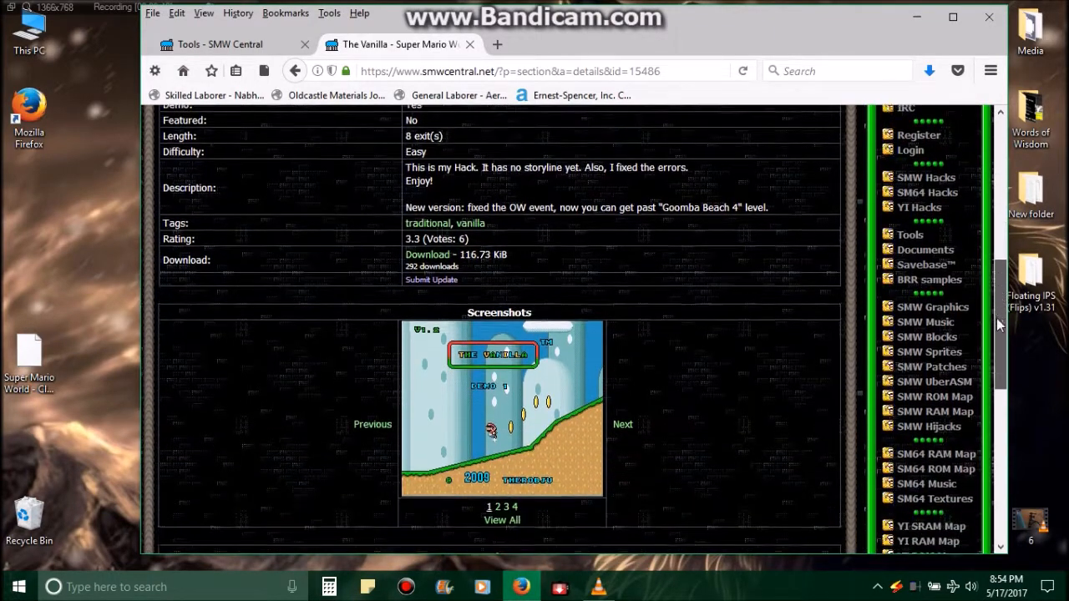
scroll(down, 3)
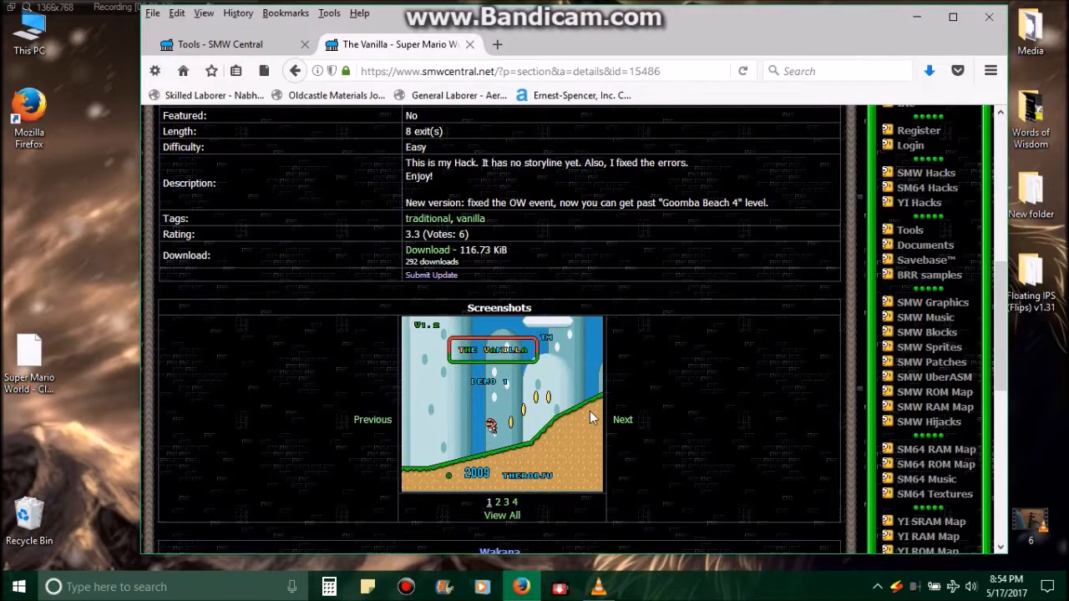
mouse_move(639, 421)
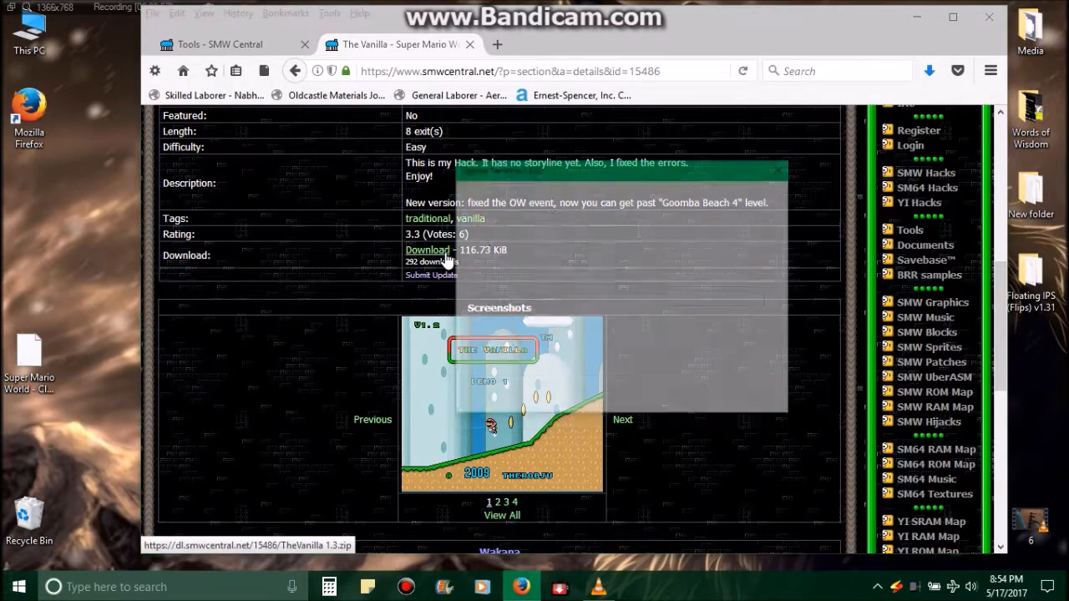
- Download TheVanilla 1.3.zip and open it with Windows Explorer
click(427, 250)
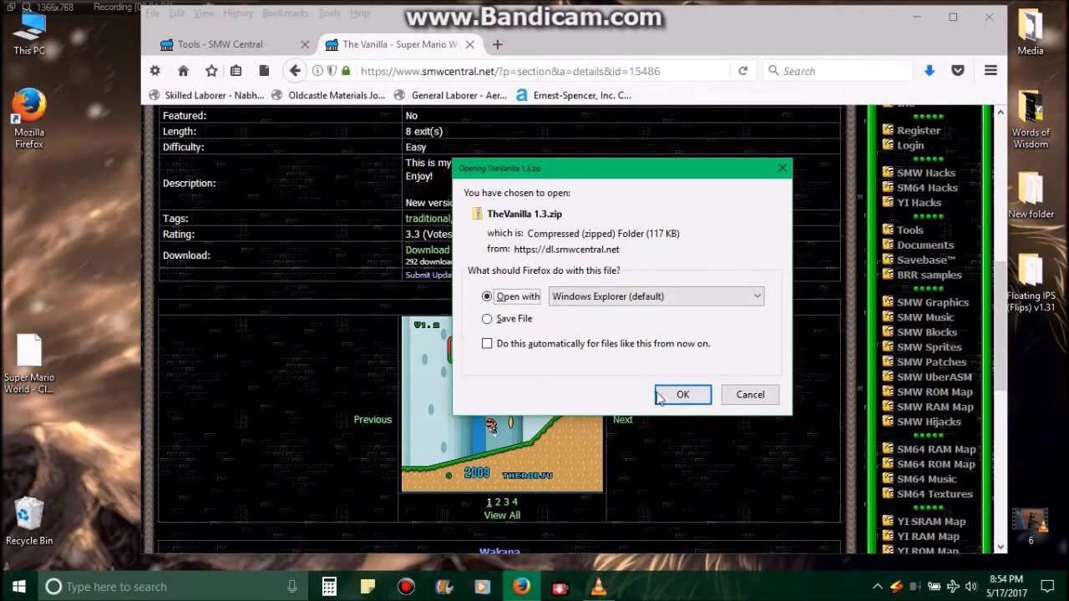
click(682, 395)
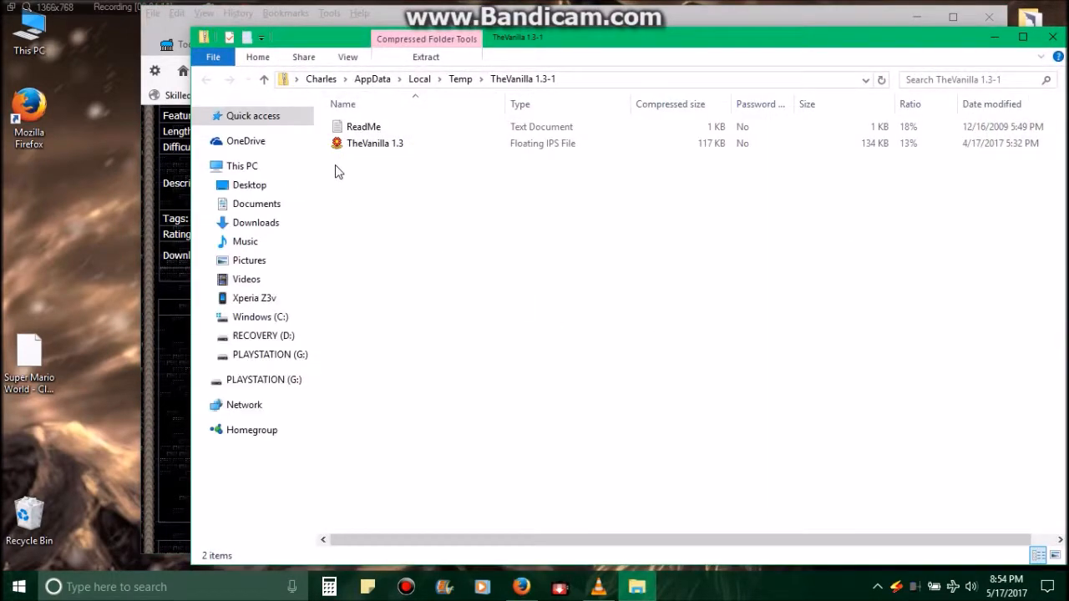
mouse_move(363, 183)
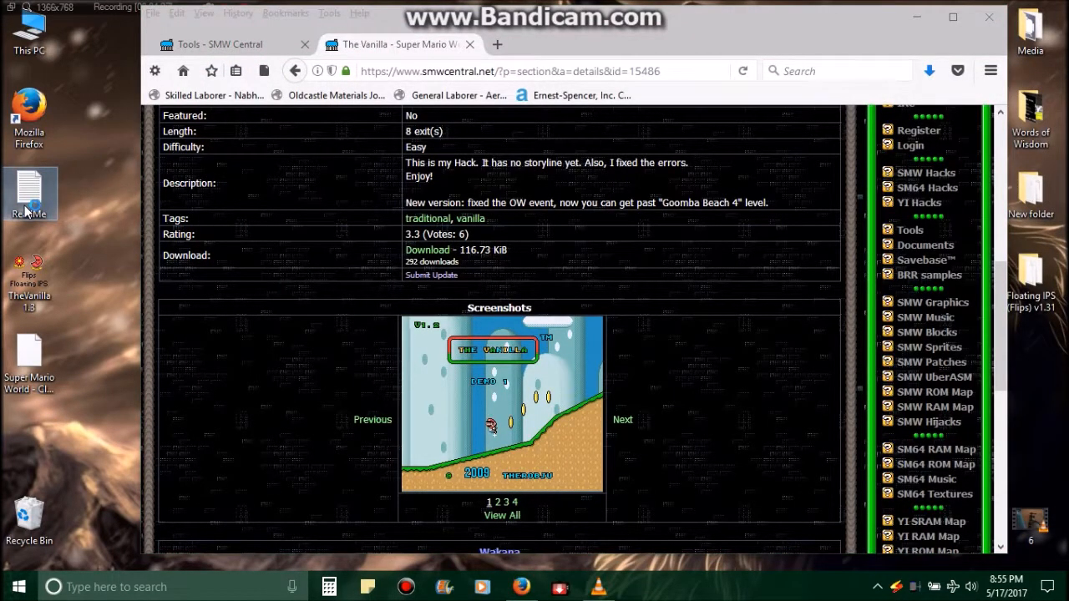
- Open the hack's ReadMe notes in Notepad, then close them
double_click(29, 194)
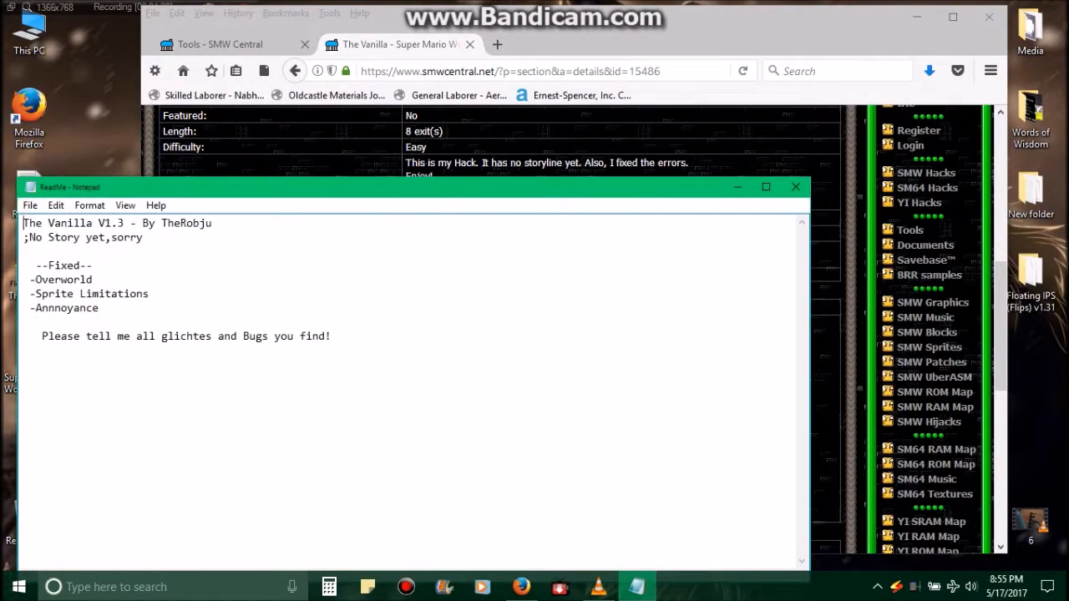
click(795, 186)
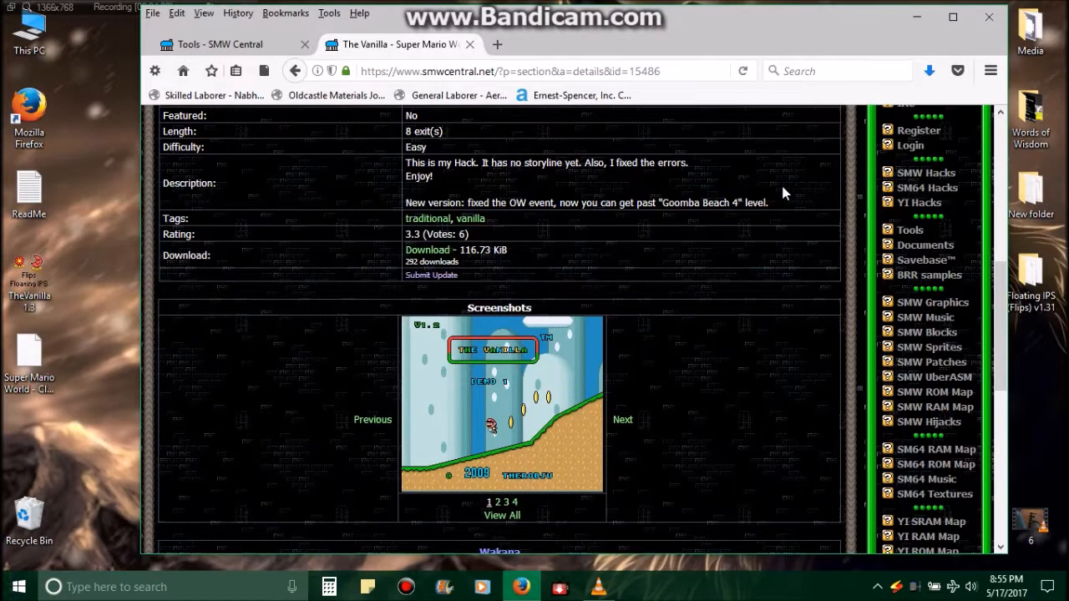
mouse_move(117, 290)
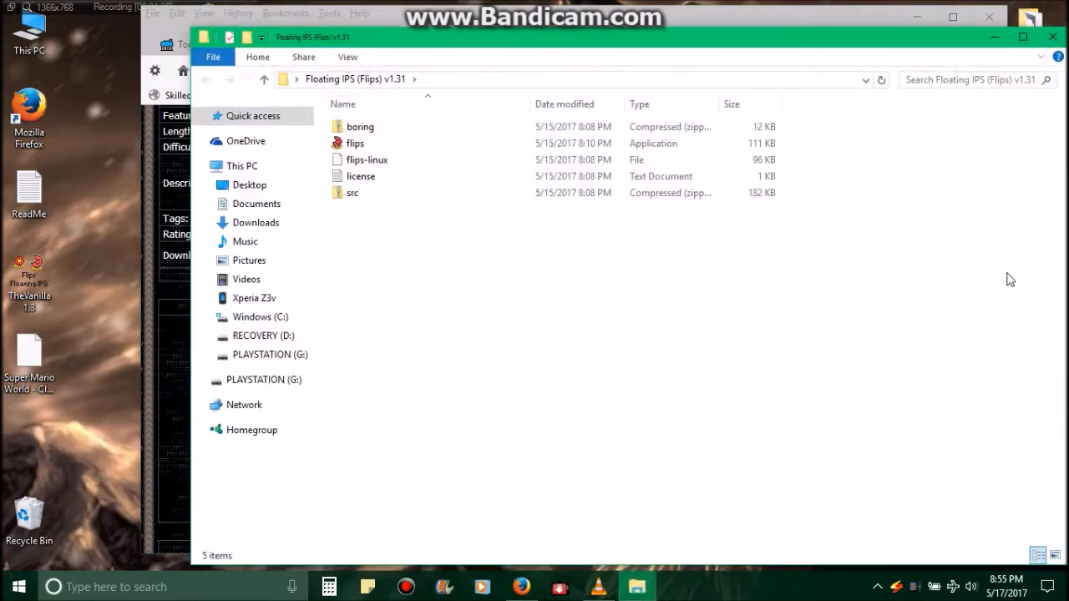
- Launch flips.exe and check its emulator selection in Settings, then close the settings window
click(360, 126)
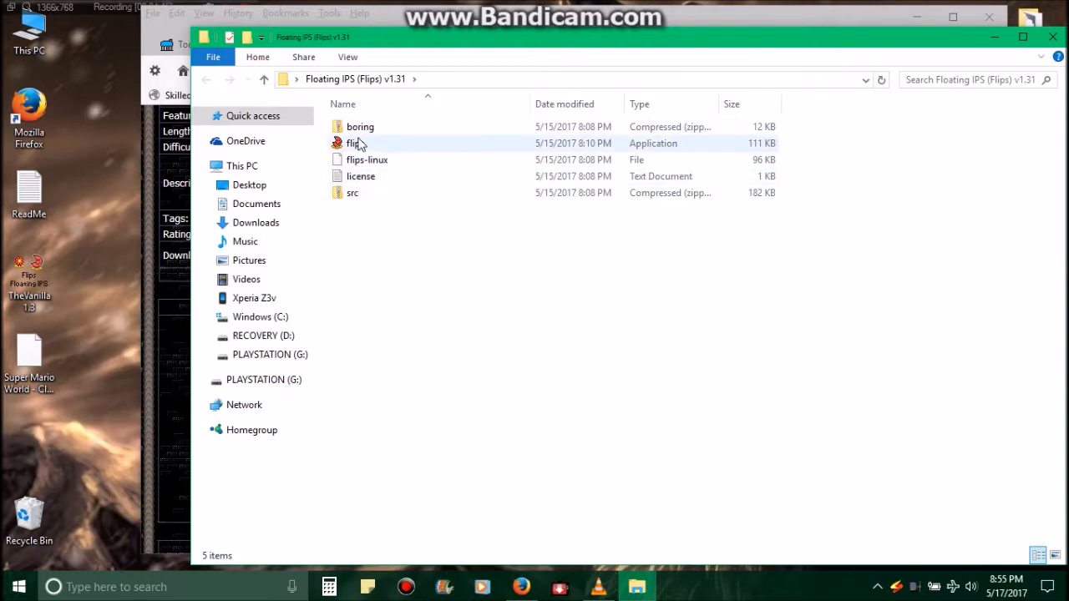
mouse_move(353, 143)
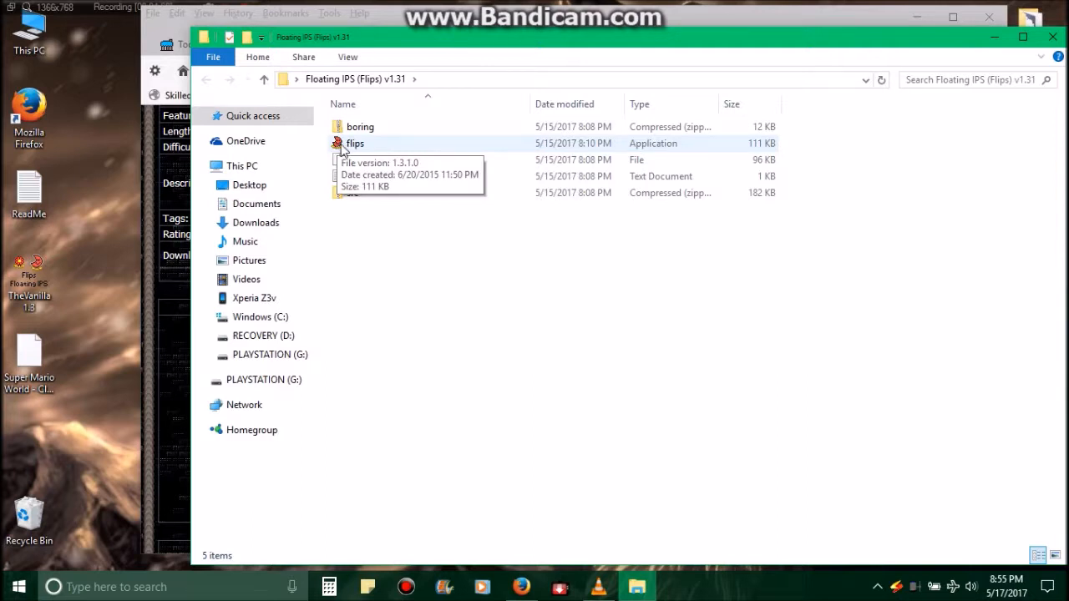
double_click(353, 142)
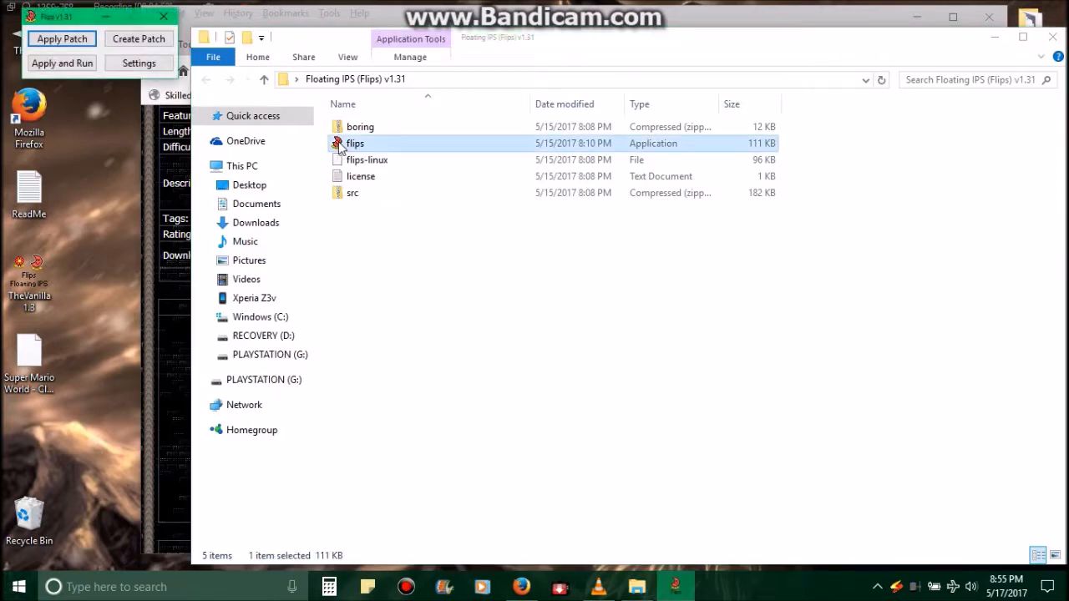
click(138, 63)
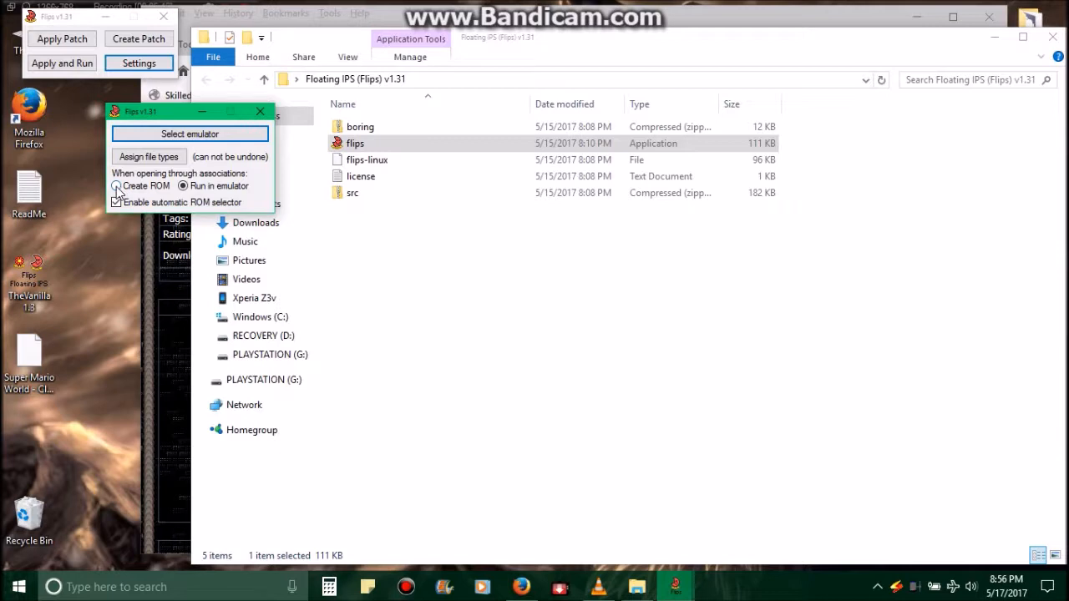
click(117, 203)
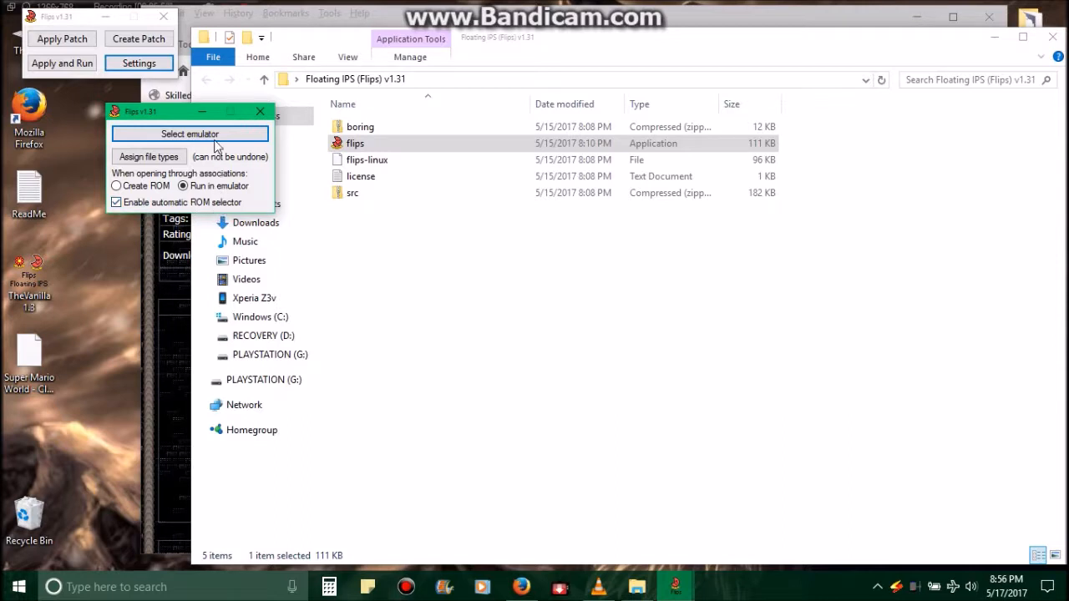
click(190, 134)
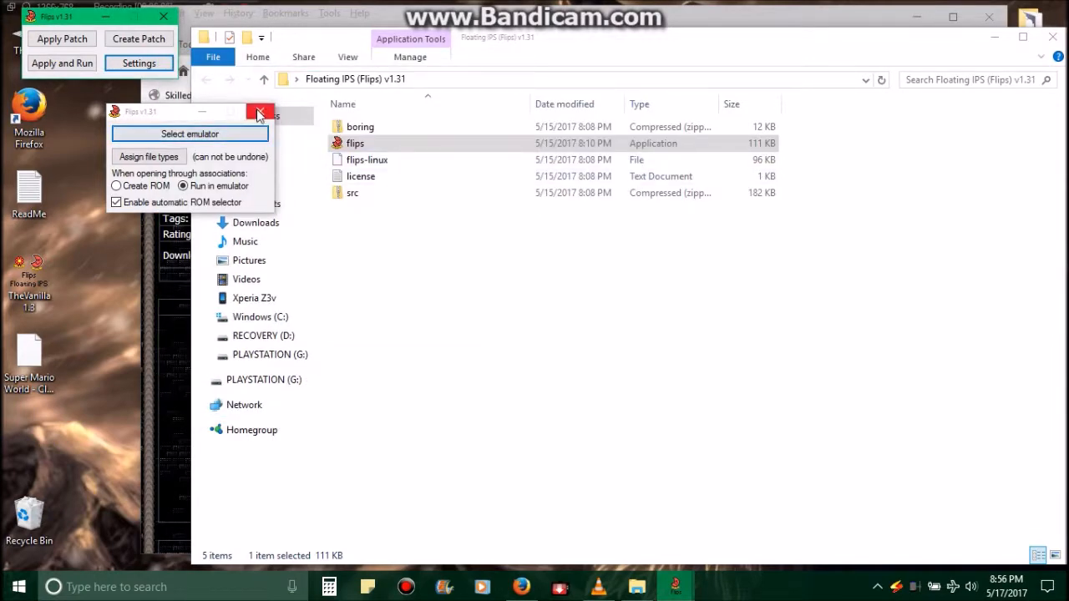
click(260, 111)
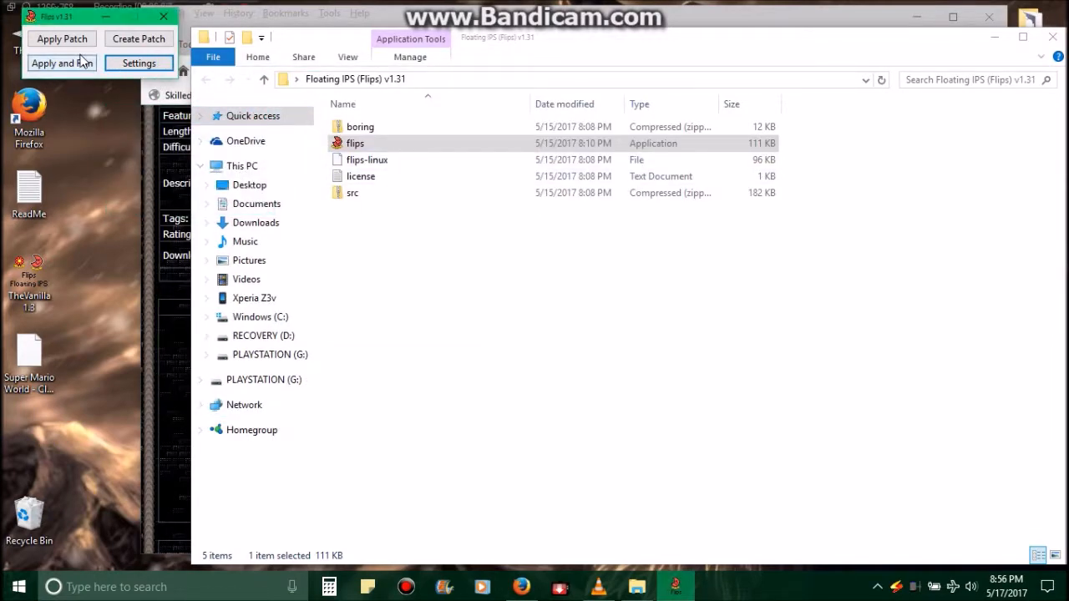
- Apply the TheVanilla 1.3 patch from the Desktop, save TheVanilla 1.3.smc, and close Flips
click(61, 39)
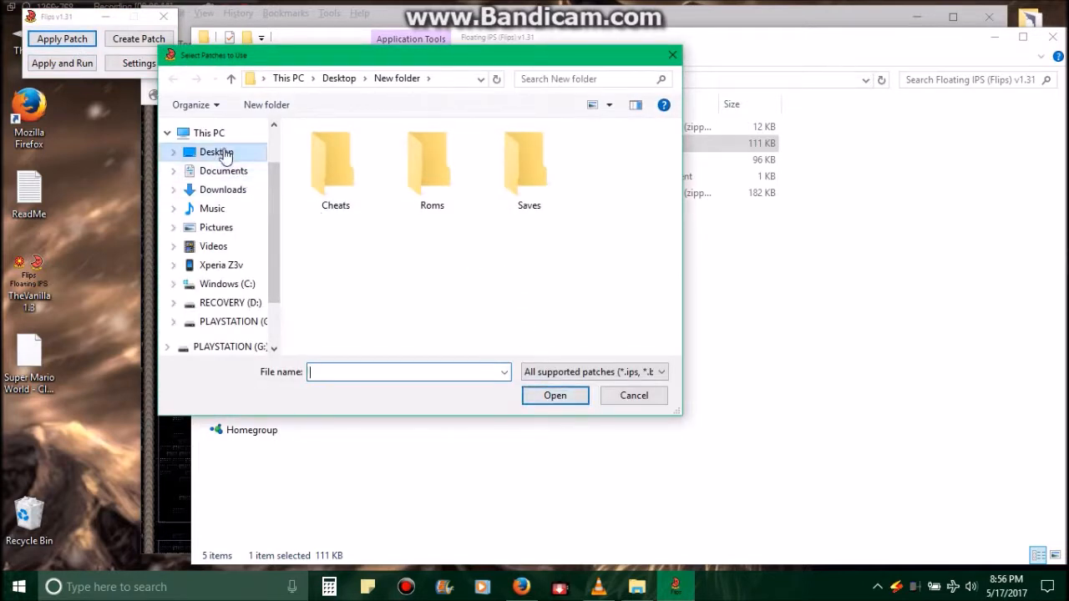
click(216, 152)
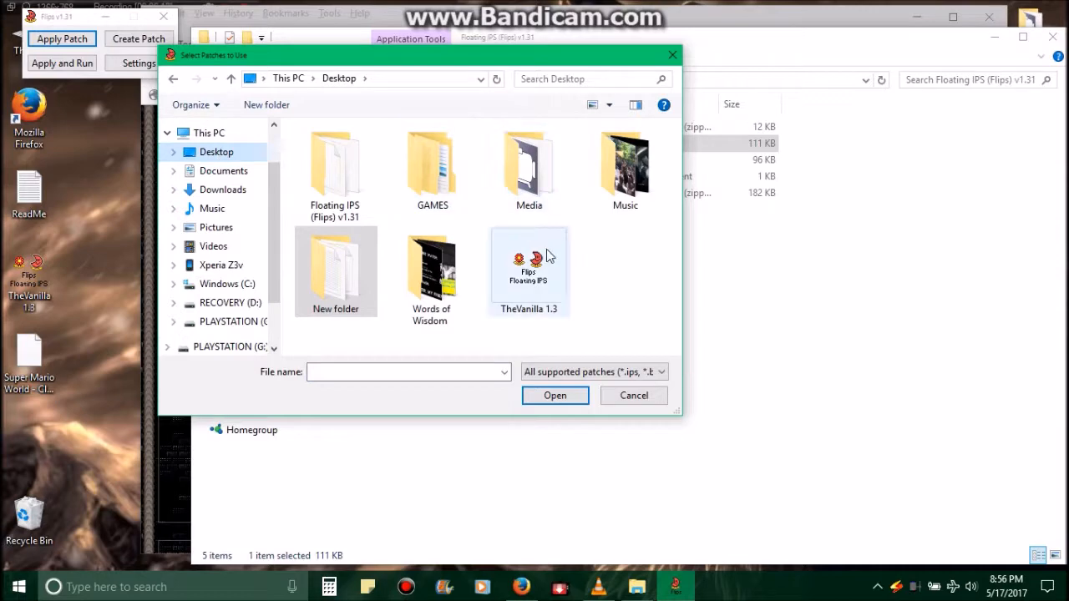
mouse_move(522, 280)
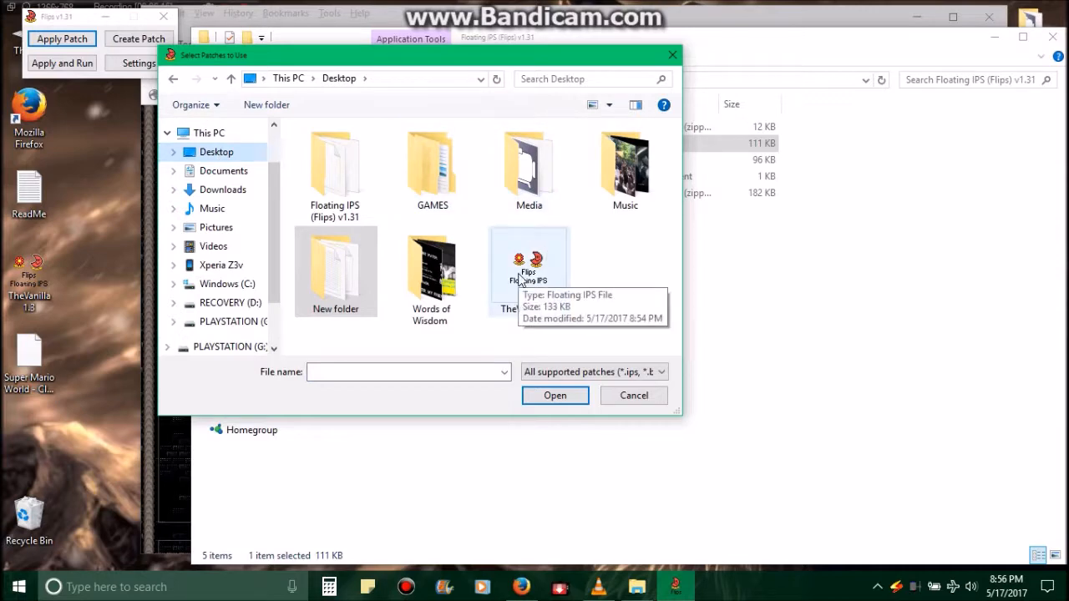
click(555, 395)
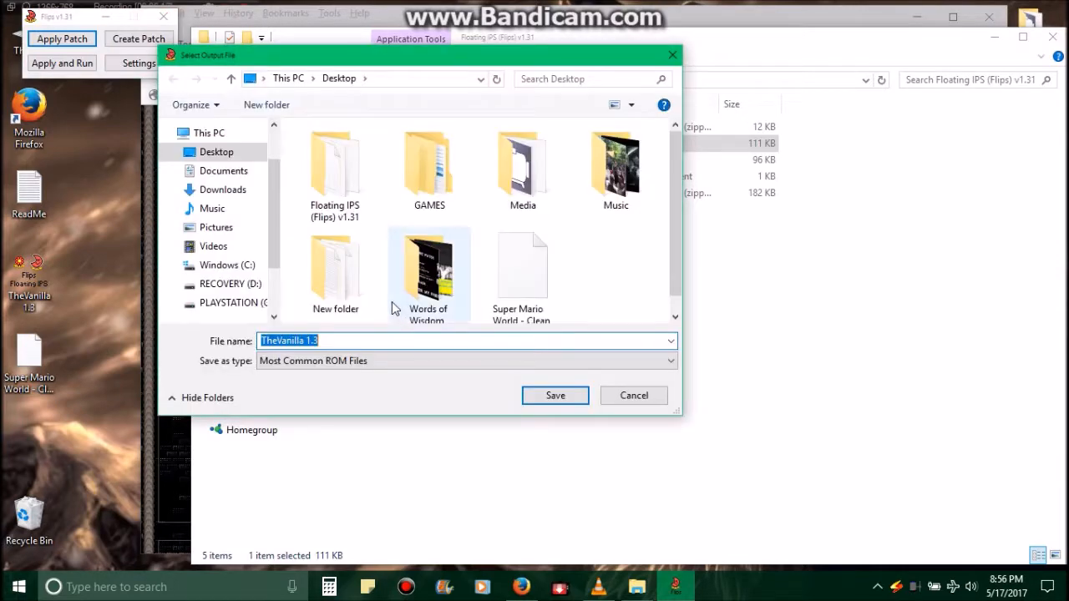
mouse_move(668, 265)
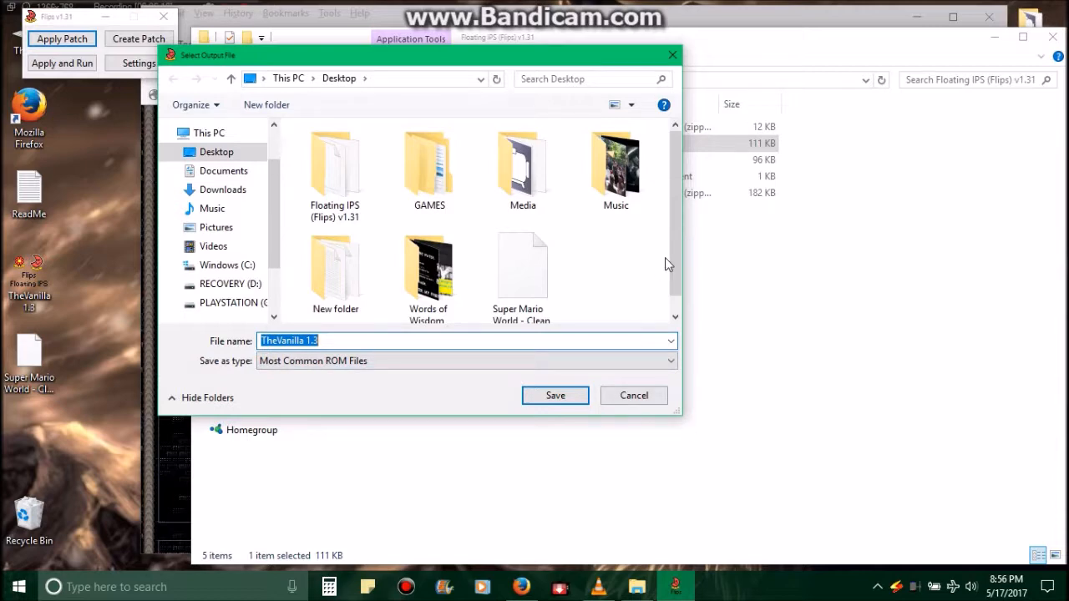
mouse_move(534, 269)
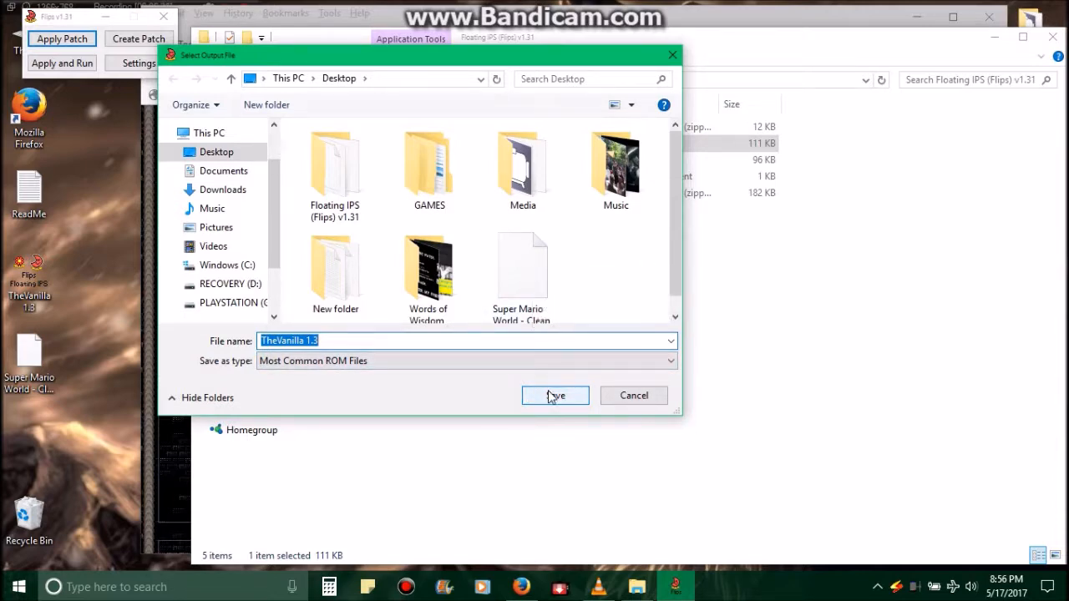
click(554, 396)
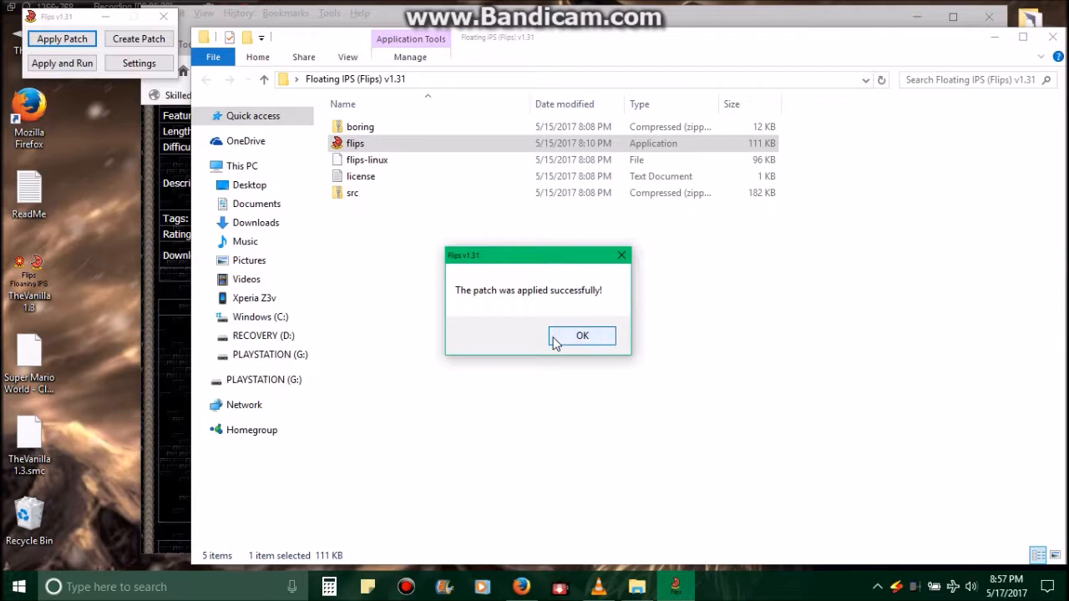
click(582, 335)
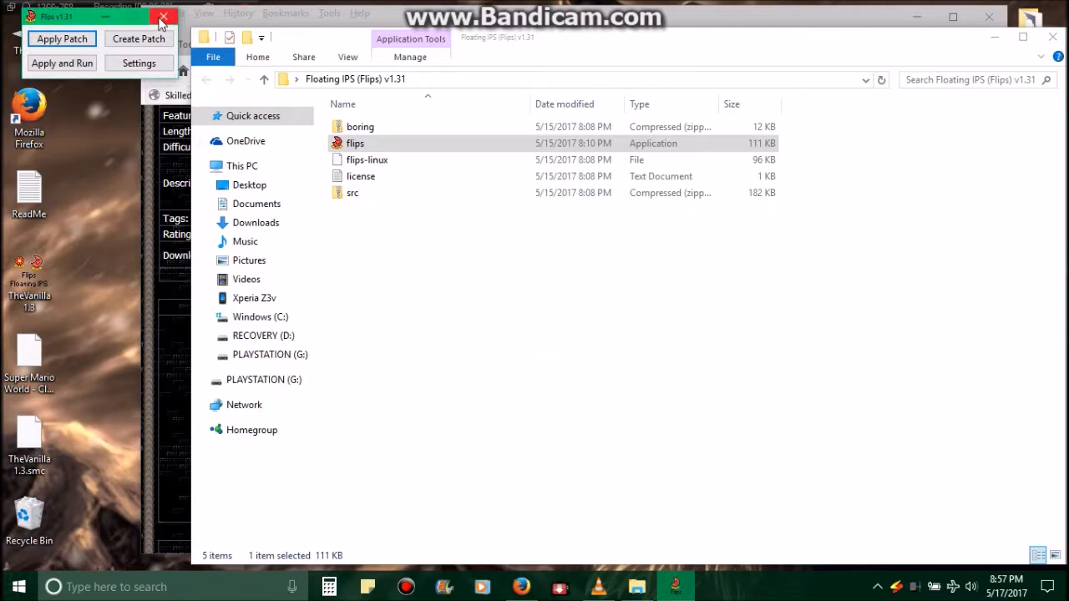
click(164, 16)
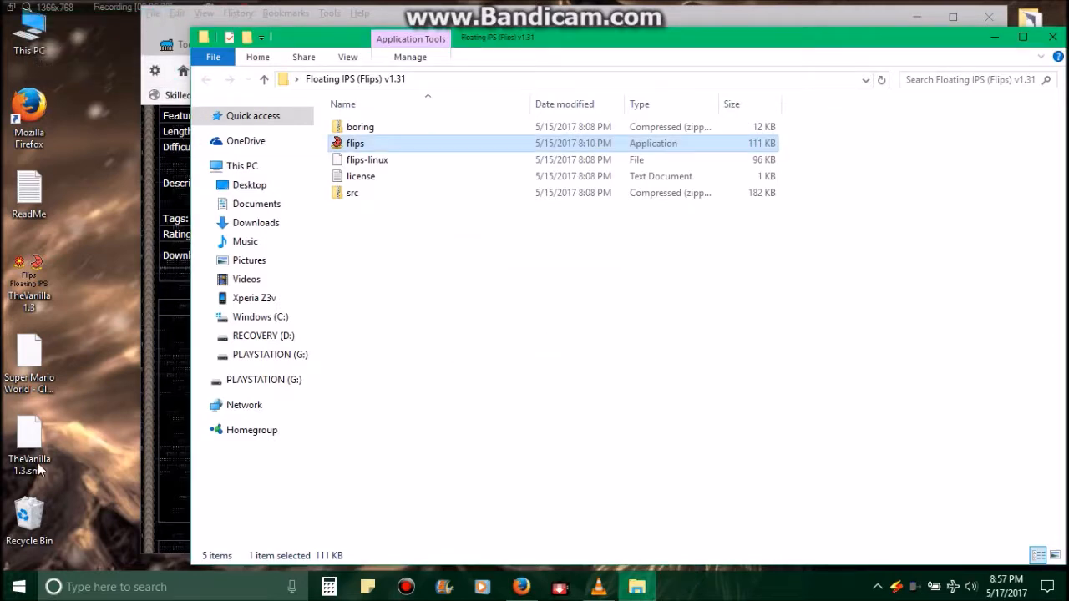
- Select TheVanilla 1.3.smc on the desktop, then close the Flips folder and Firefox windows
click(29, 435)
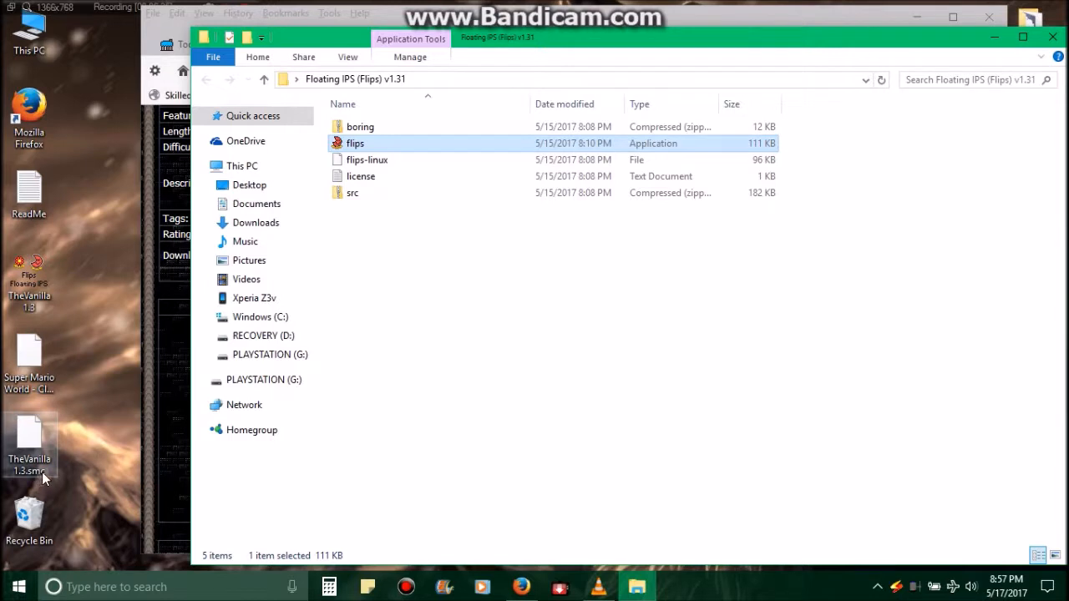
mouse_move(37, 459)
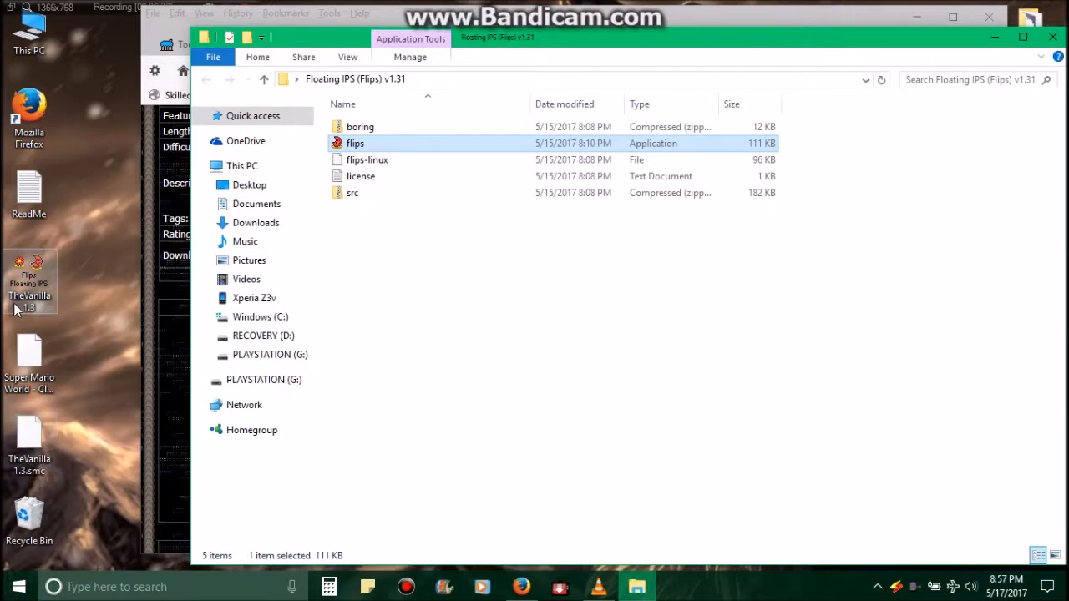
mouse_move(25, 284)
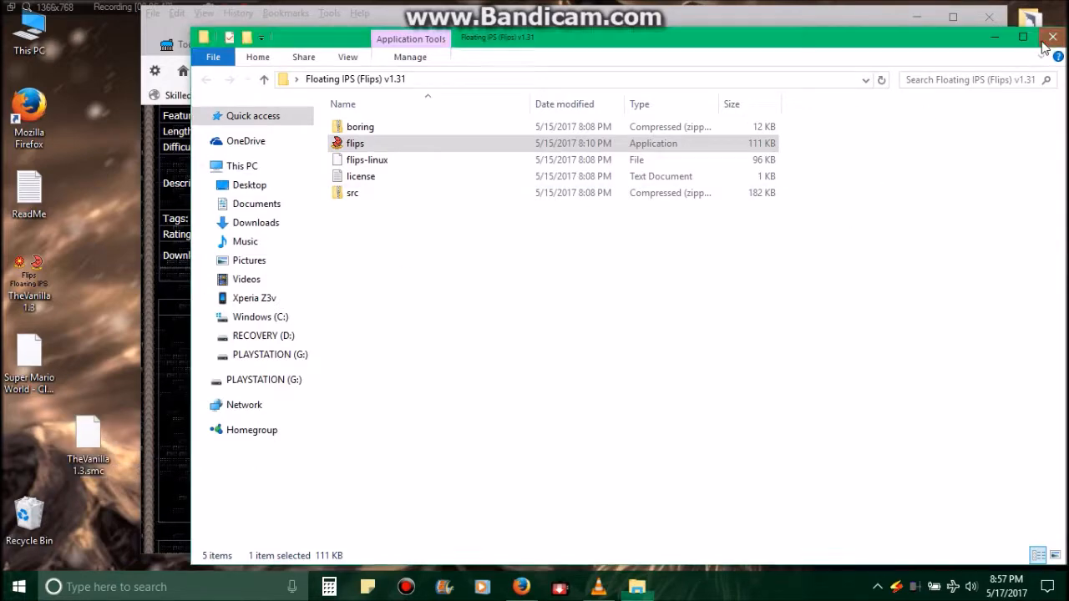
click(1051, 36)
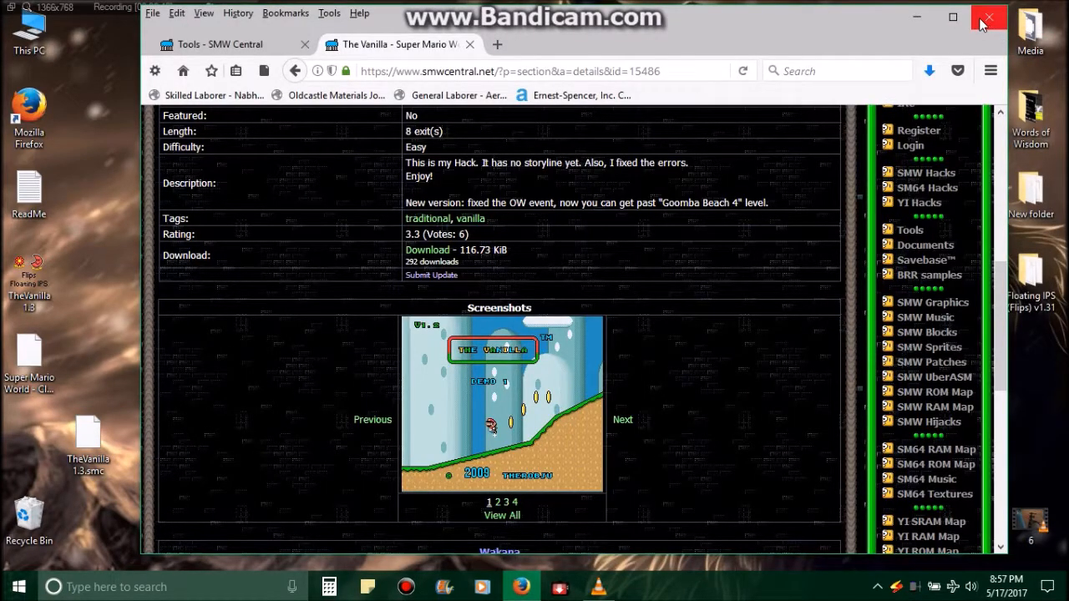
click(989, 17)
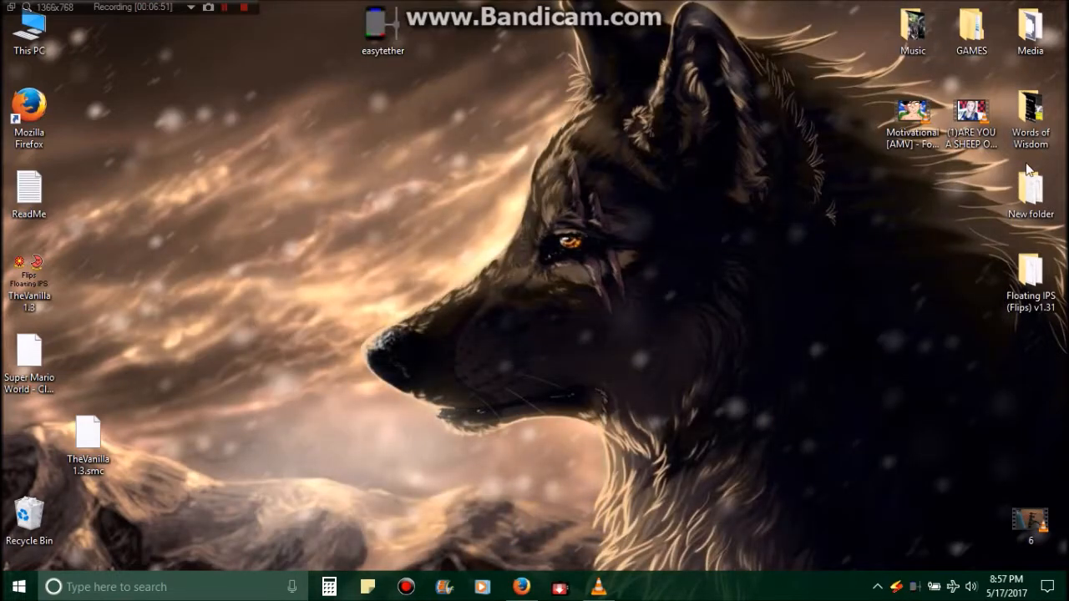
mouse_move(1032, 221)
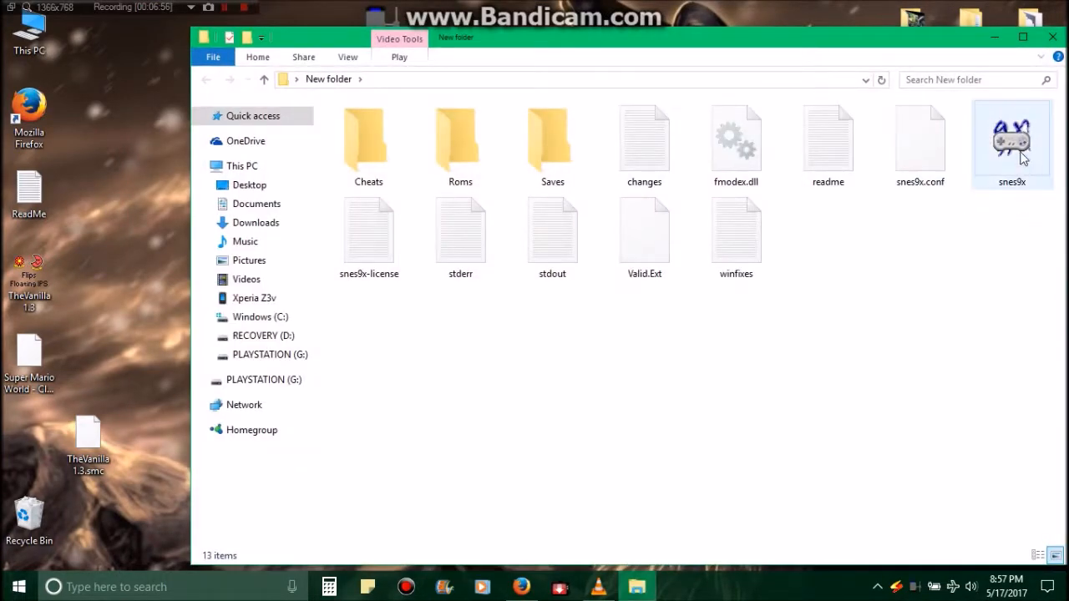
- Launch Snes9x and load the patched TheVanilla 1.3.smc ROM from the Desktop
click(1011, 142)
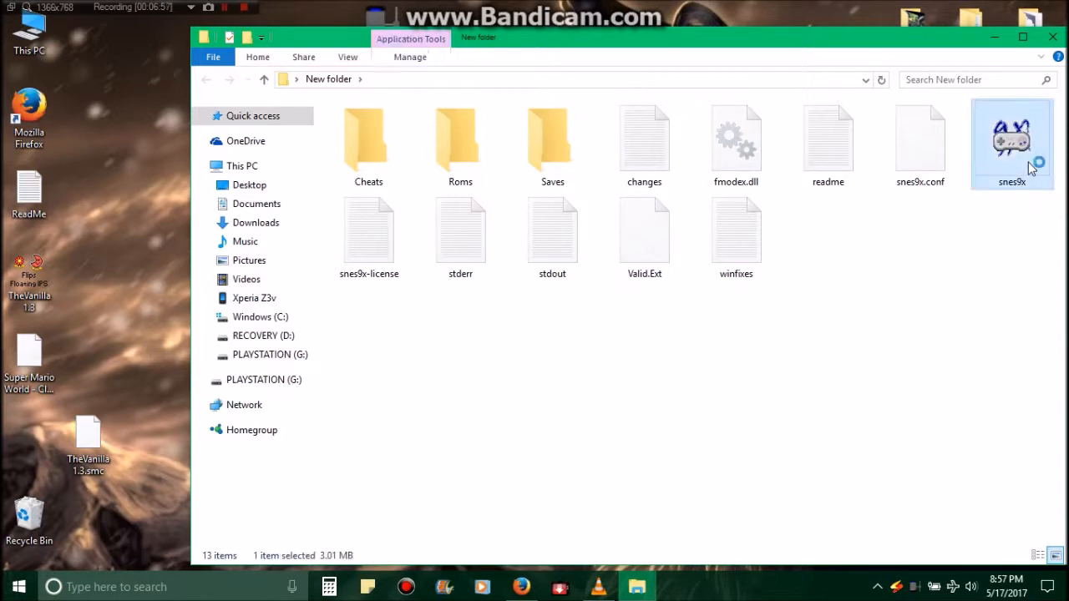
double_click(1011, 142)
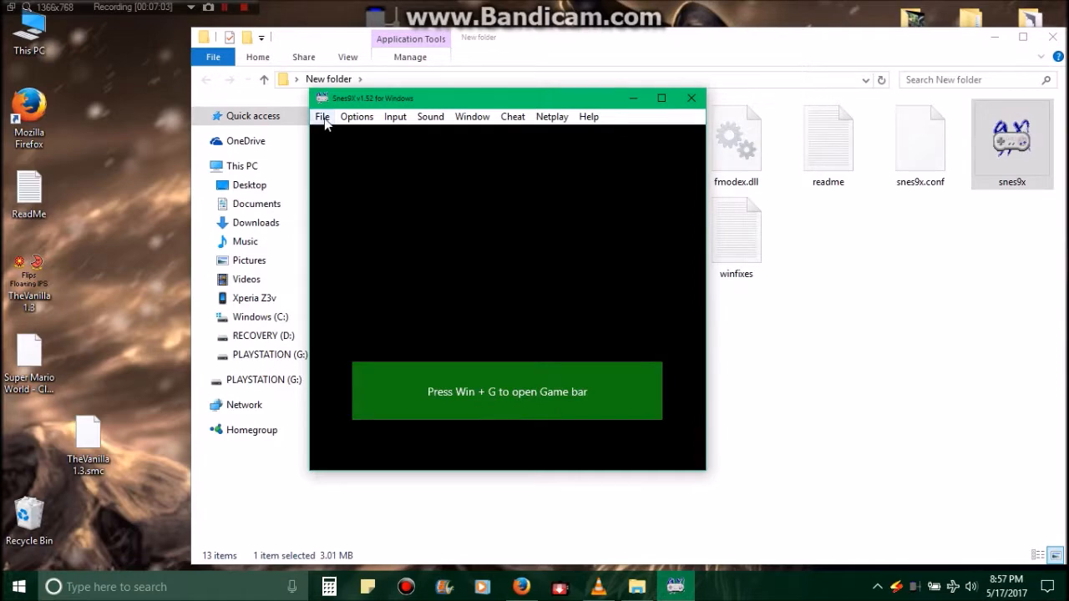
click(322, 116)
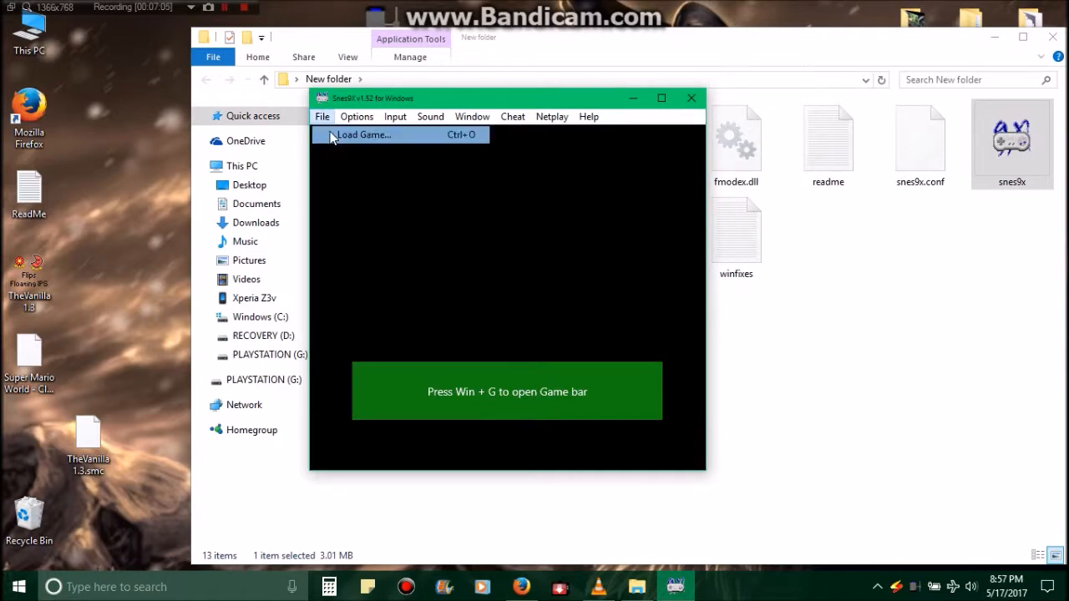
click(363, 135)
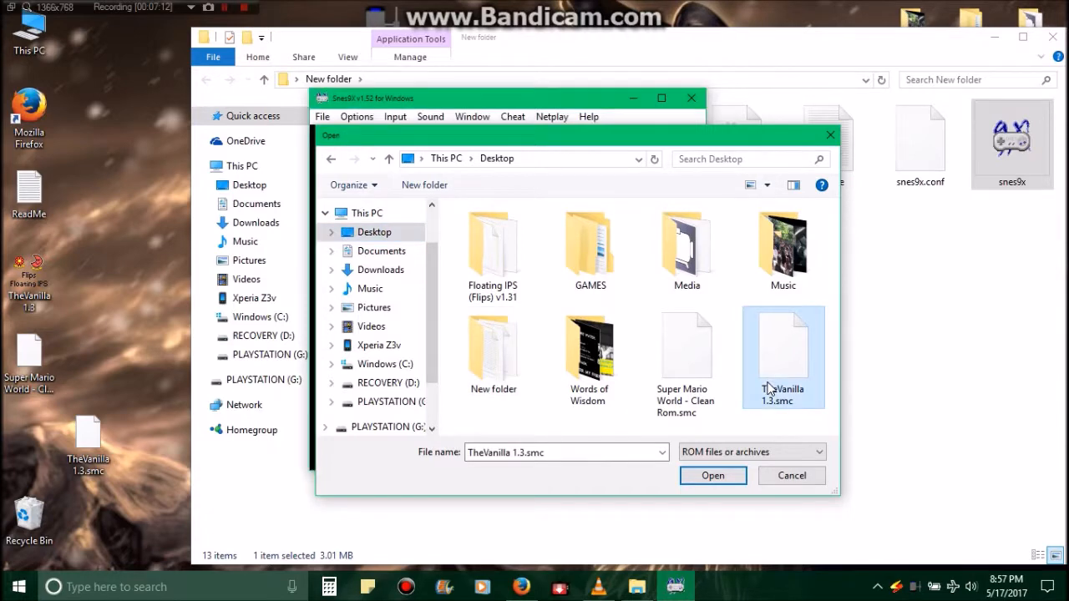
click(712, 475)
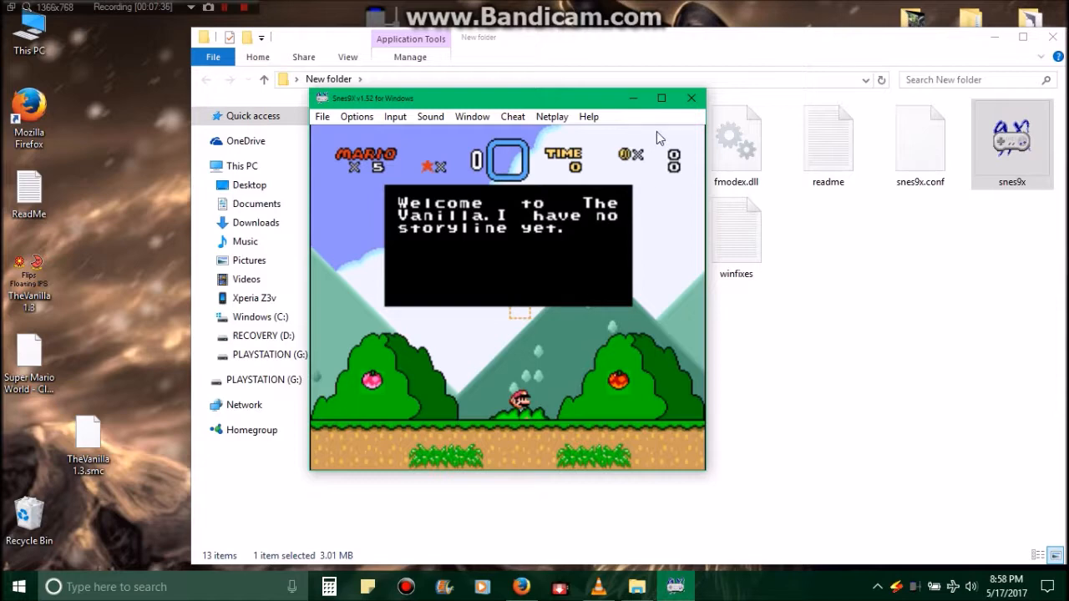
mouse_move(692, 97)
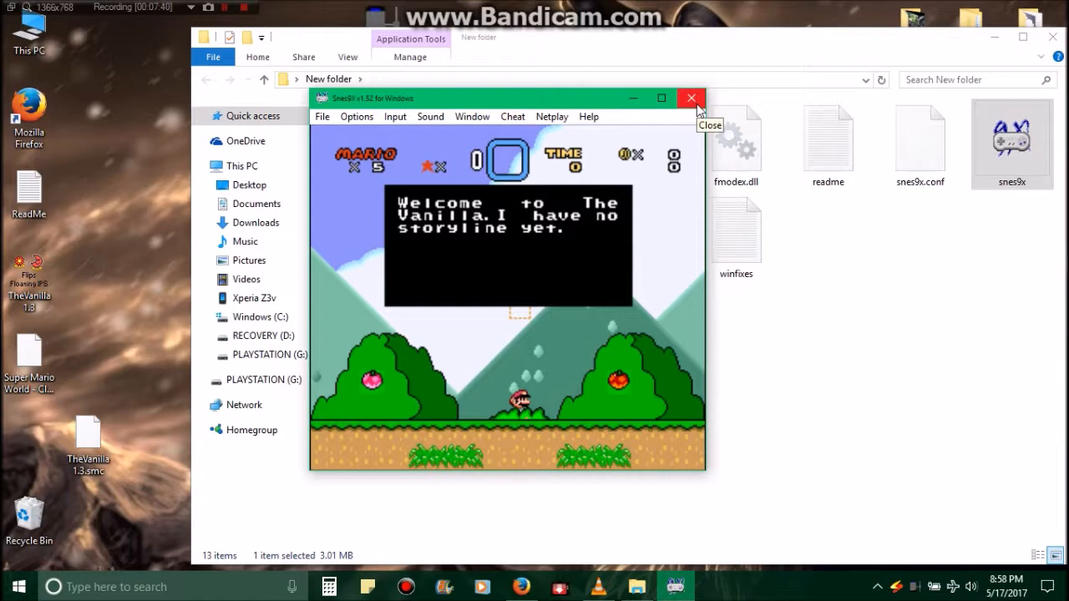
- Quit Snes9x, select the Without End - Cryout - Invincible video, and close the Music folder
click(691, 98)
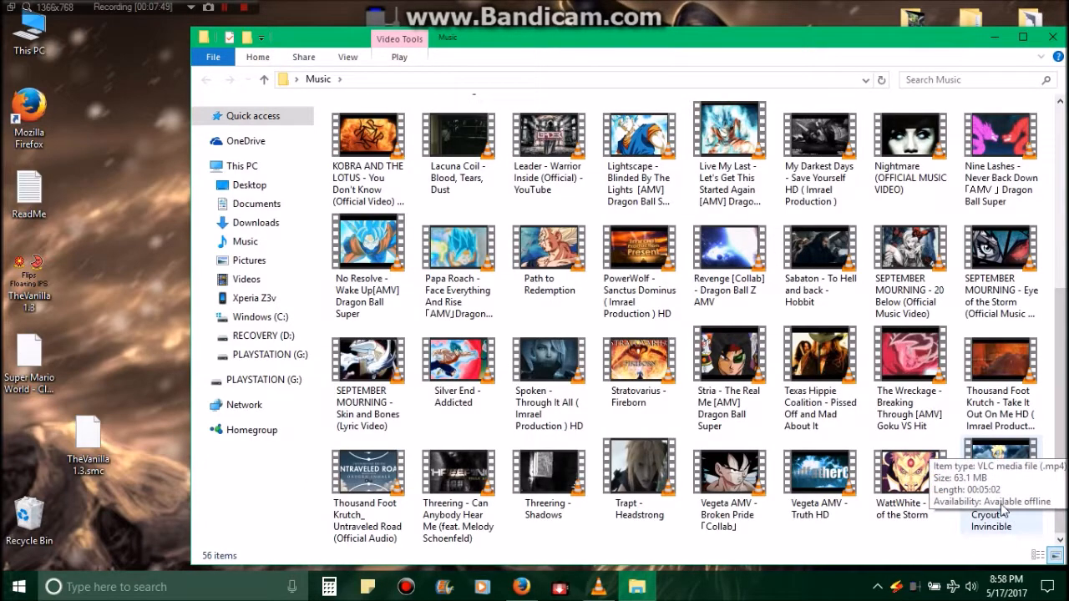
click(1000, 467)
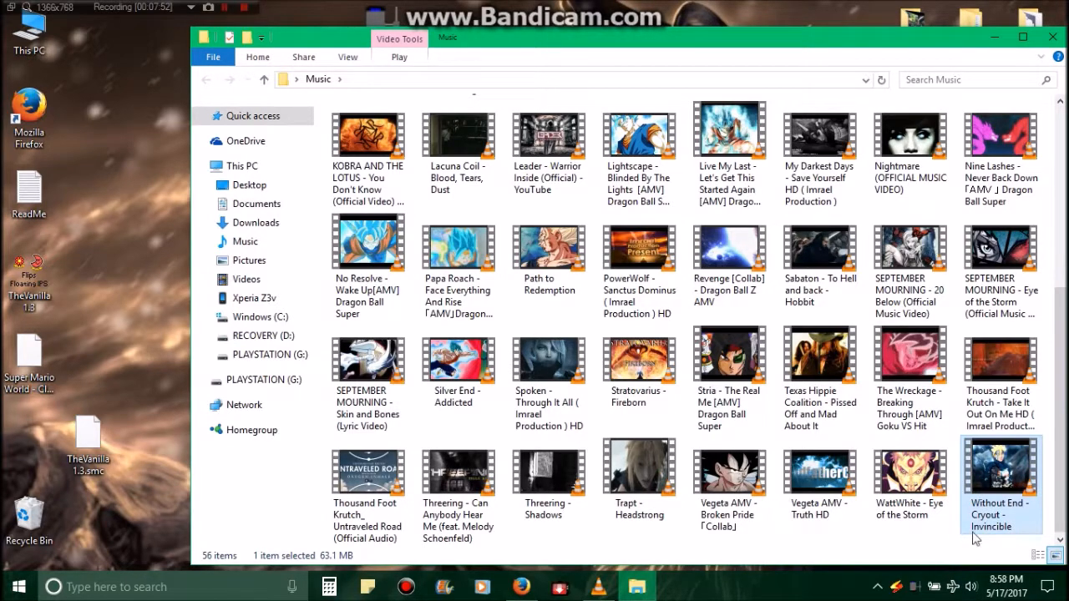
mouse_move(1056, 37)
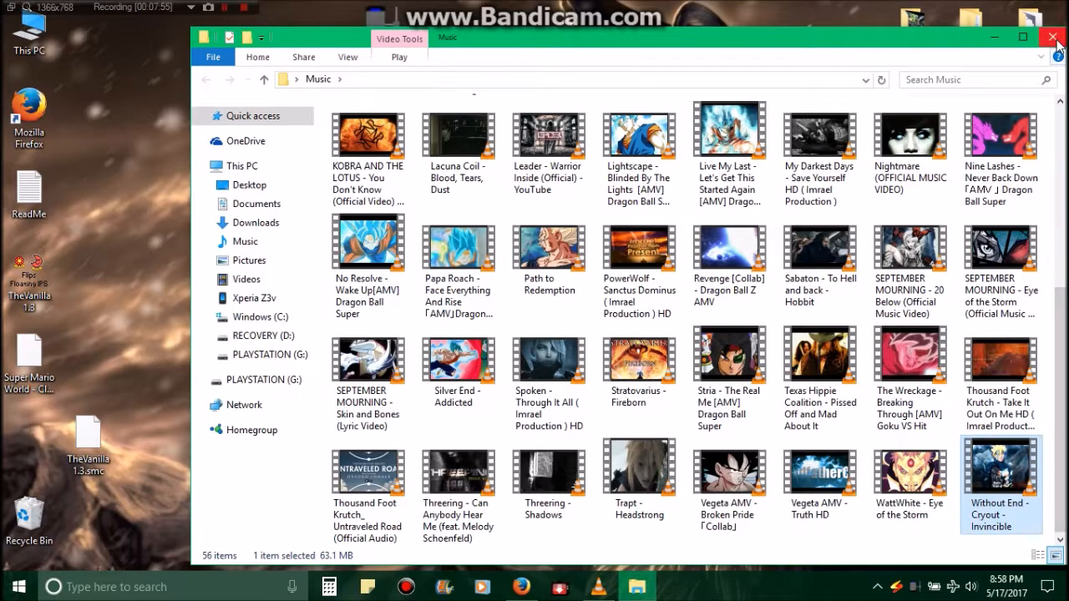
click(1056, 37)
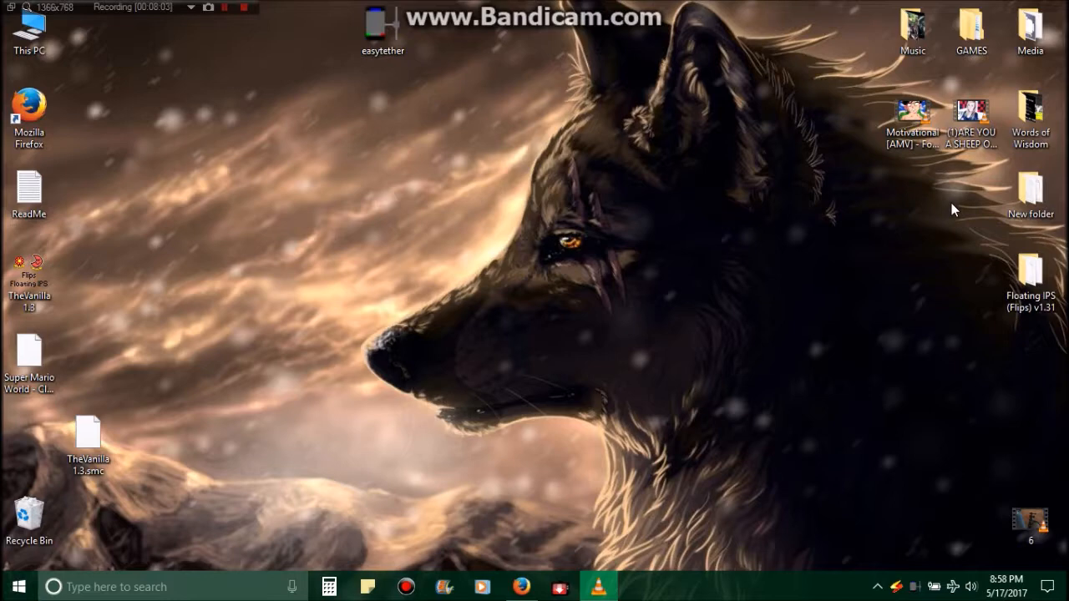
mouse_move(941, 258)
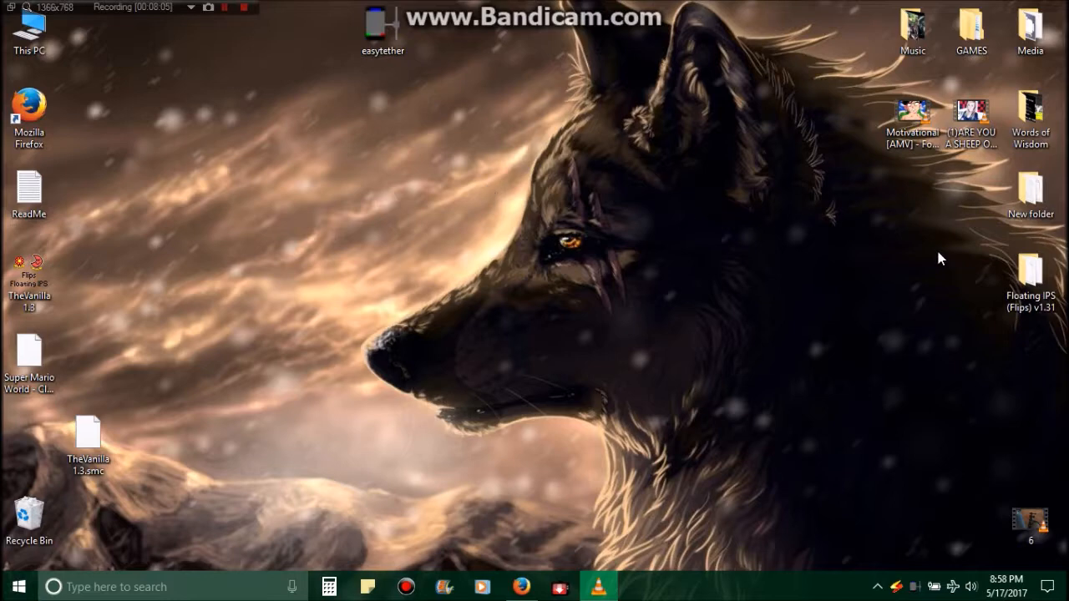
mouse_move(422, 446)
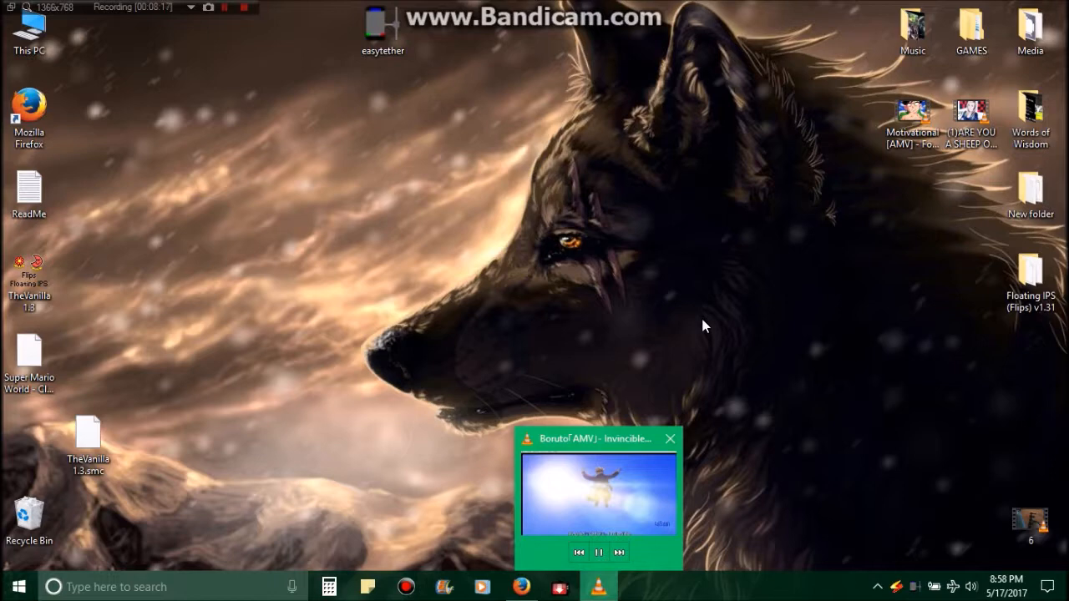
mouse_move(884, 335)
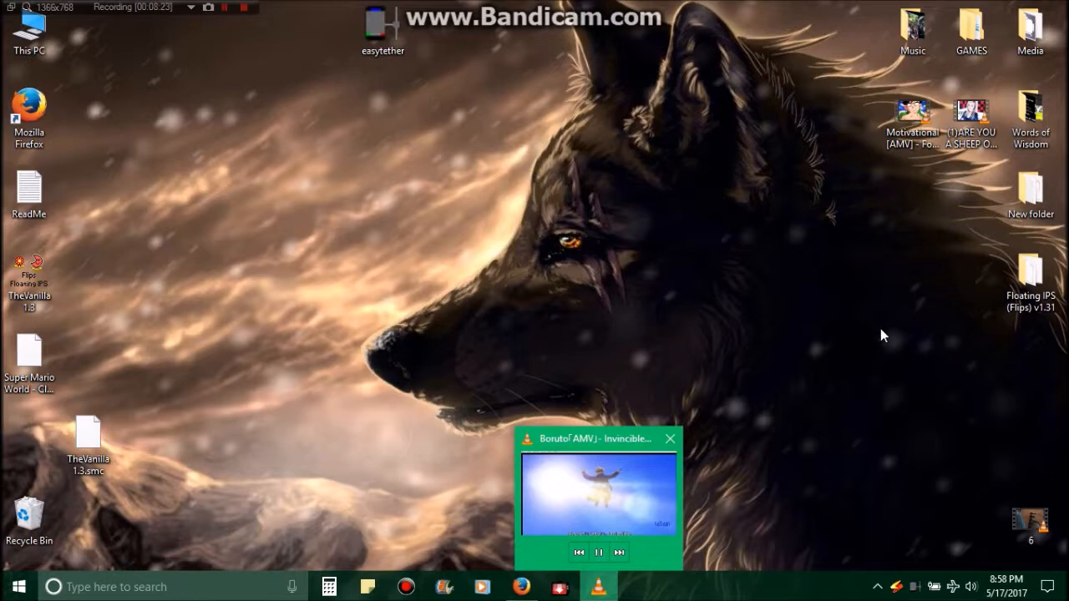